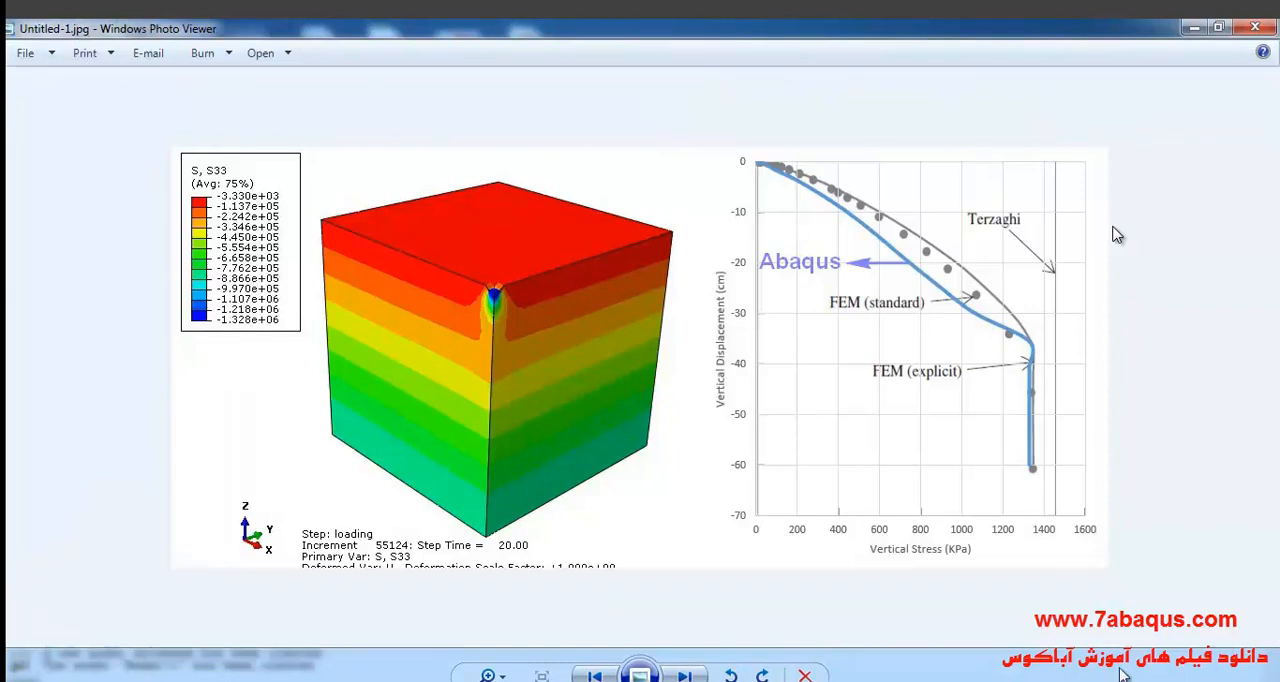
{"action": "mouse_move", "coordinate": [775, 608]}
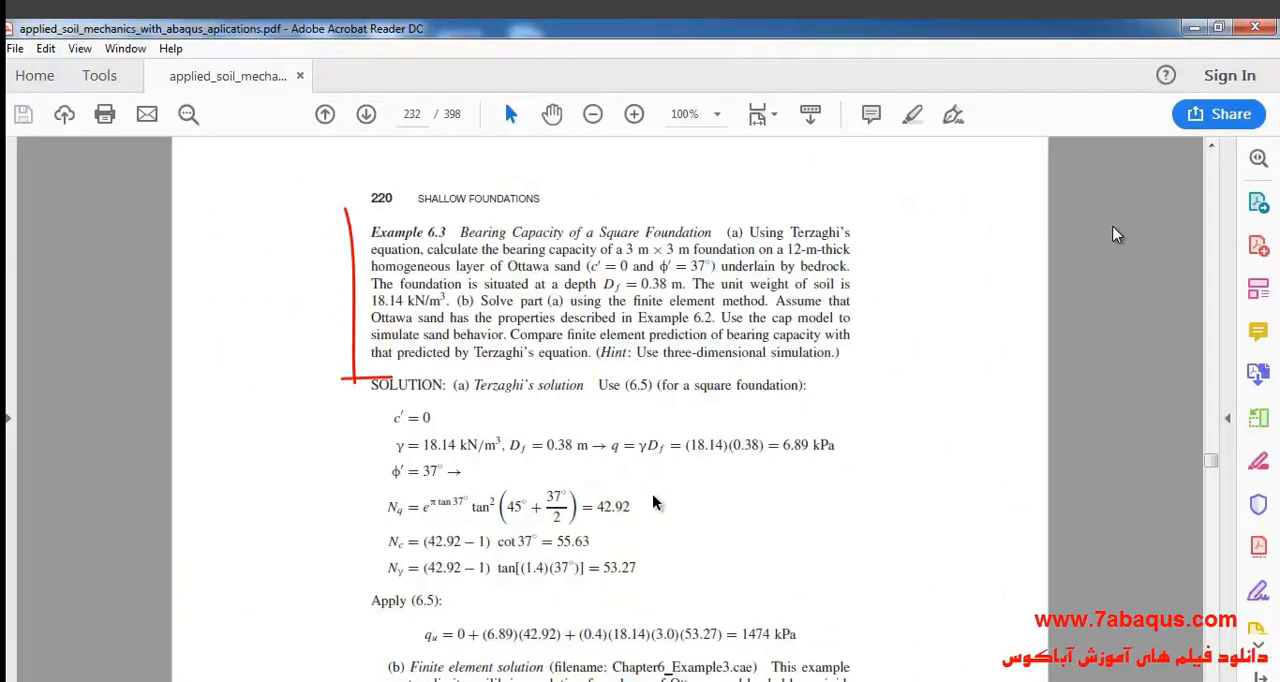
Step: Review Example 6.3 and the 50 m dimension in Figure 6.12 on page 221
{"action": "left_click_drag", "start_coordinate": [345, 213], "coordinate": [858, 383]}
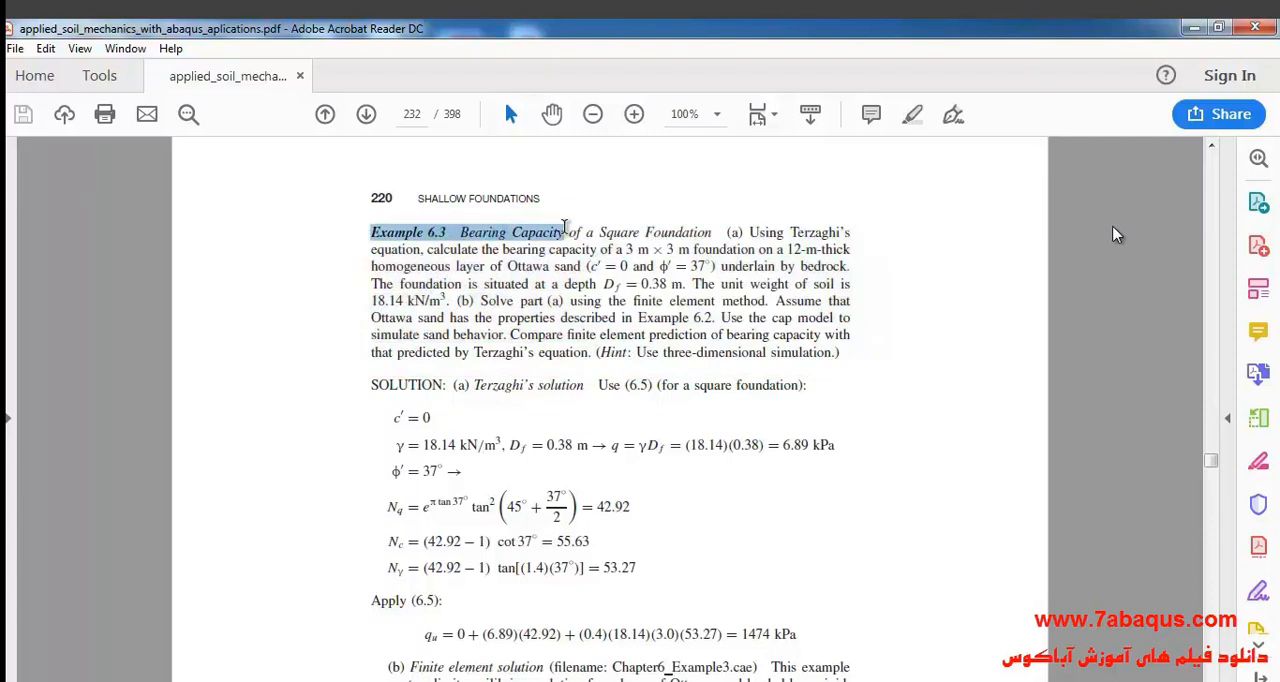
{"action": "scroll", "scroll_direction": "down", "scroll_amount": 3}
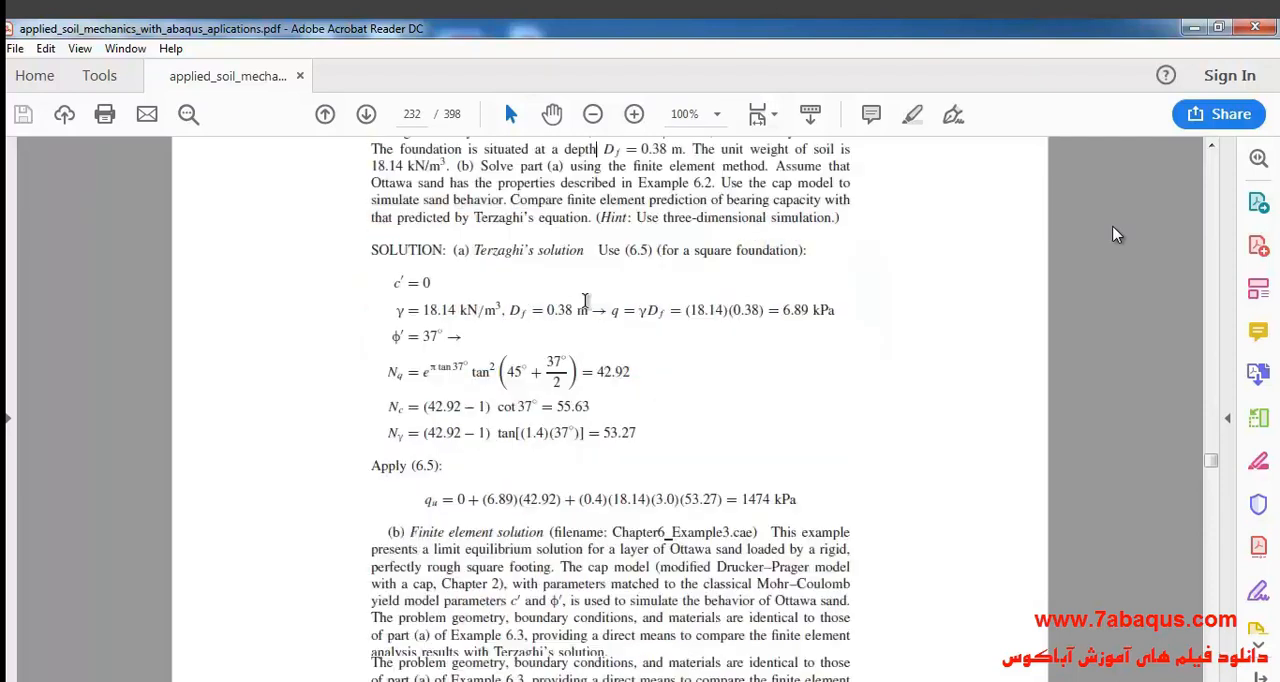
{"action": "left_click", "coordinate": [366, 113]}
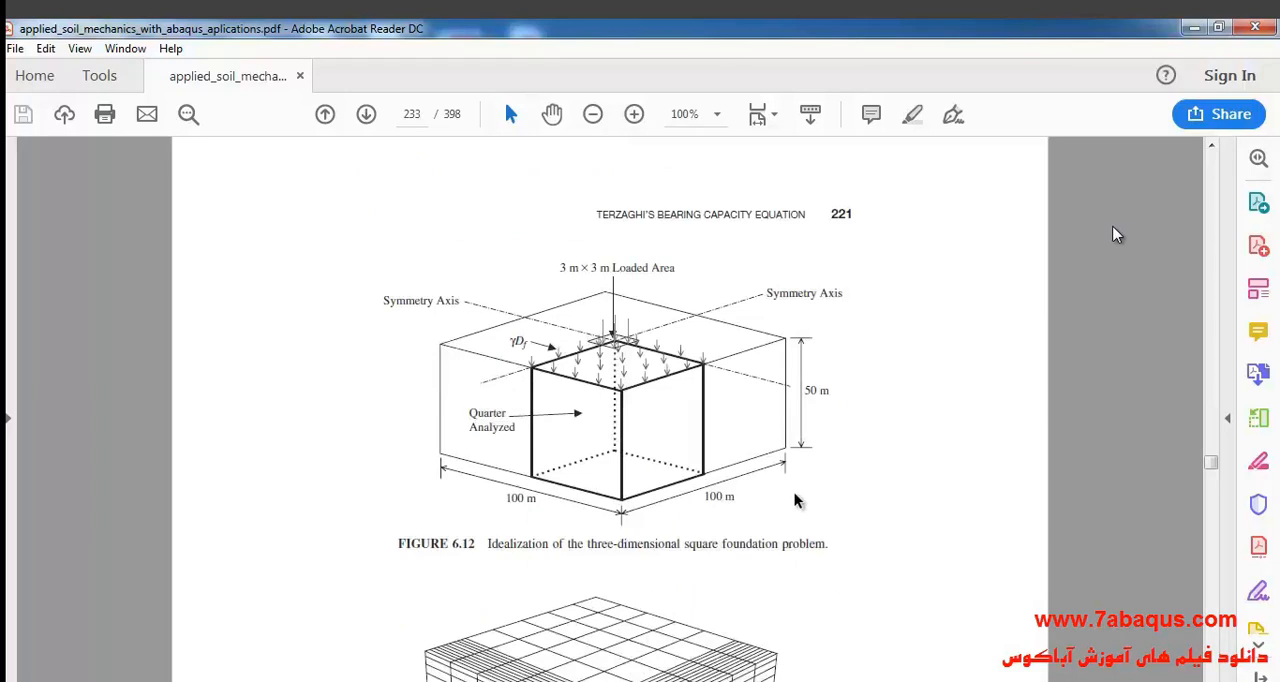
{"action": "double_click", "coordinate": [712, 496]}
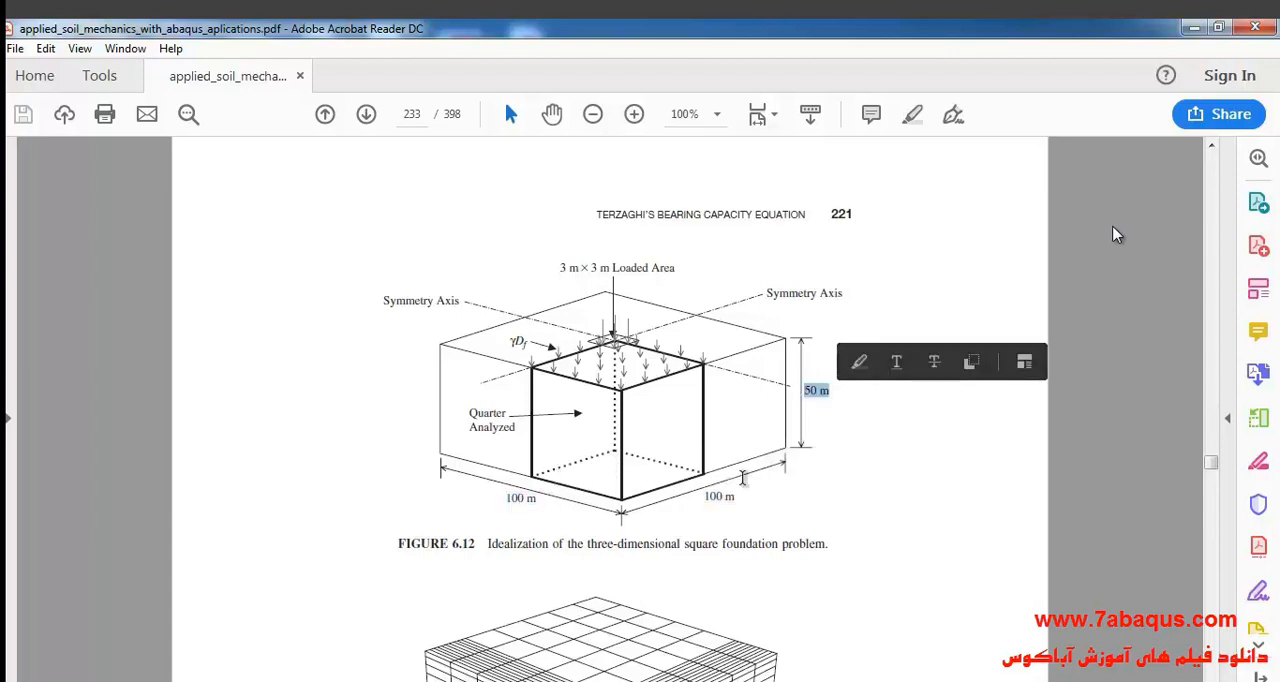
{"action": "left_click", "coordinate": [687, 395]}
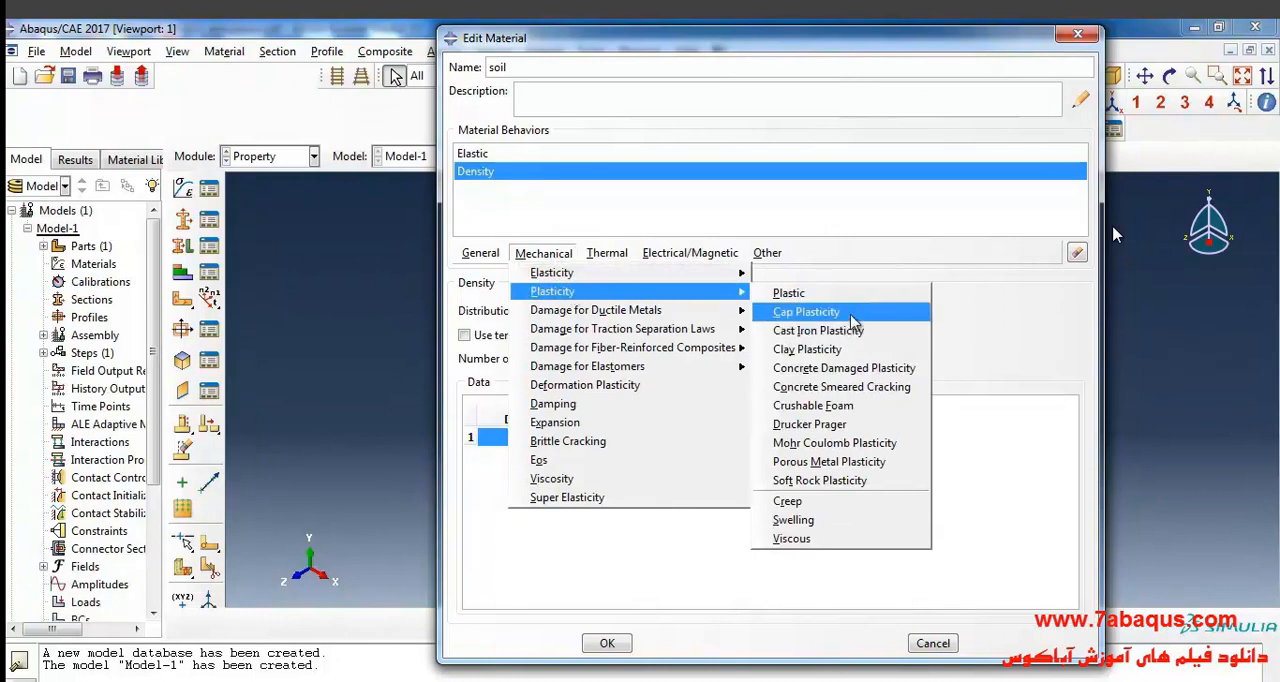
Step: Add Cap Plasticity to the soil material with cohesion 1e-5 and friction angle 55.7
{"action": "left_click", "coordinate": [805, 311]}
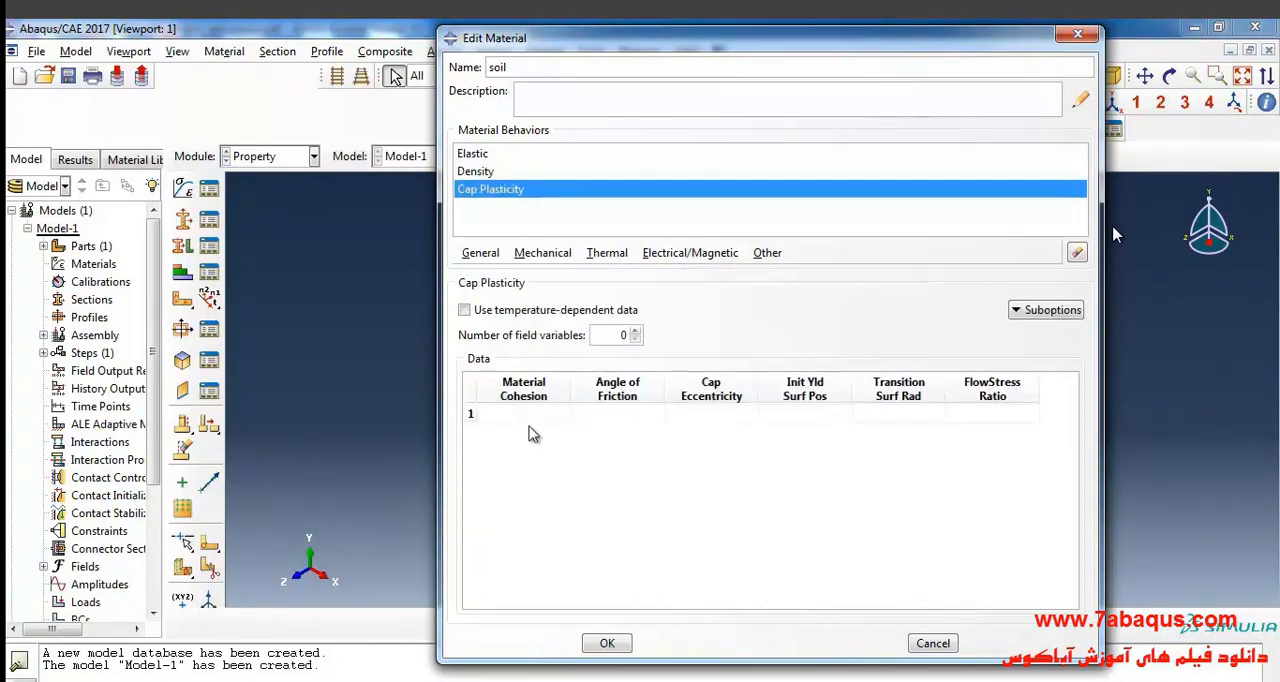
{"action": "left_click", "coordinate": [523, 413]}
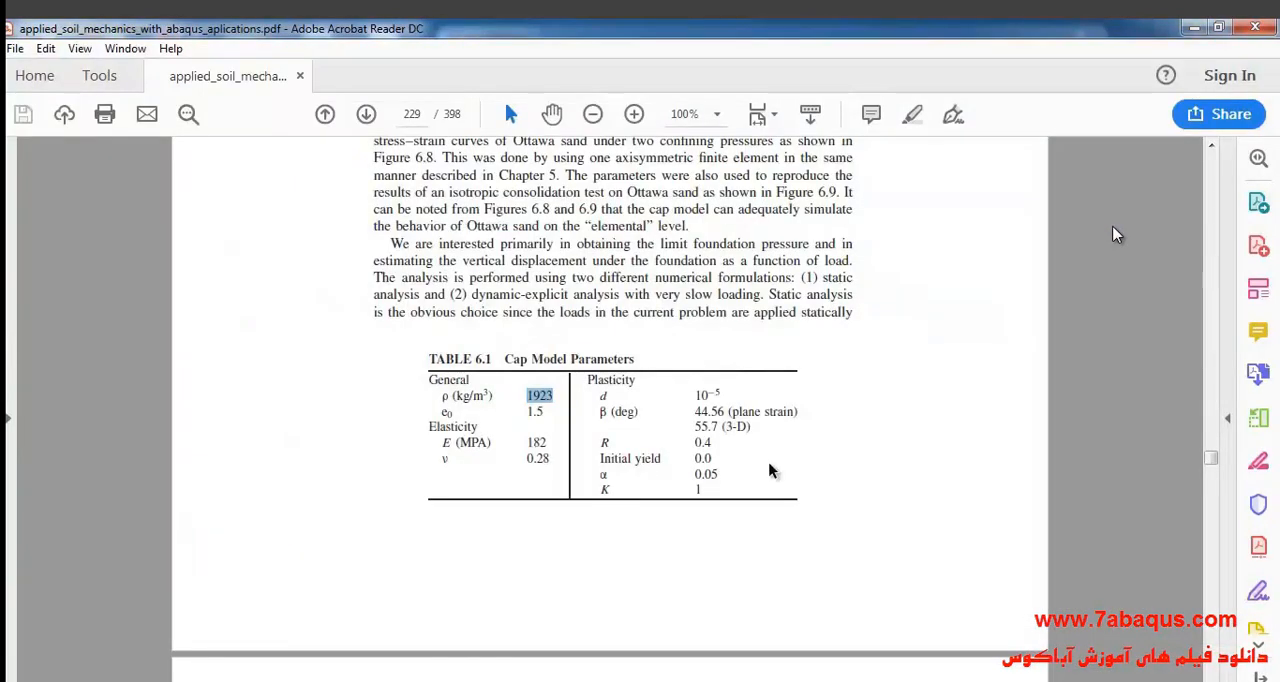
{"action": "left_click_drag", "start_coordinate": [540, 395], "coordinate": [725, 411]}
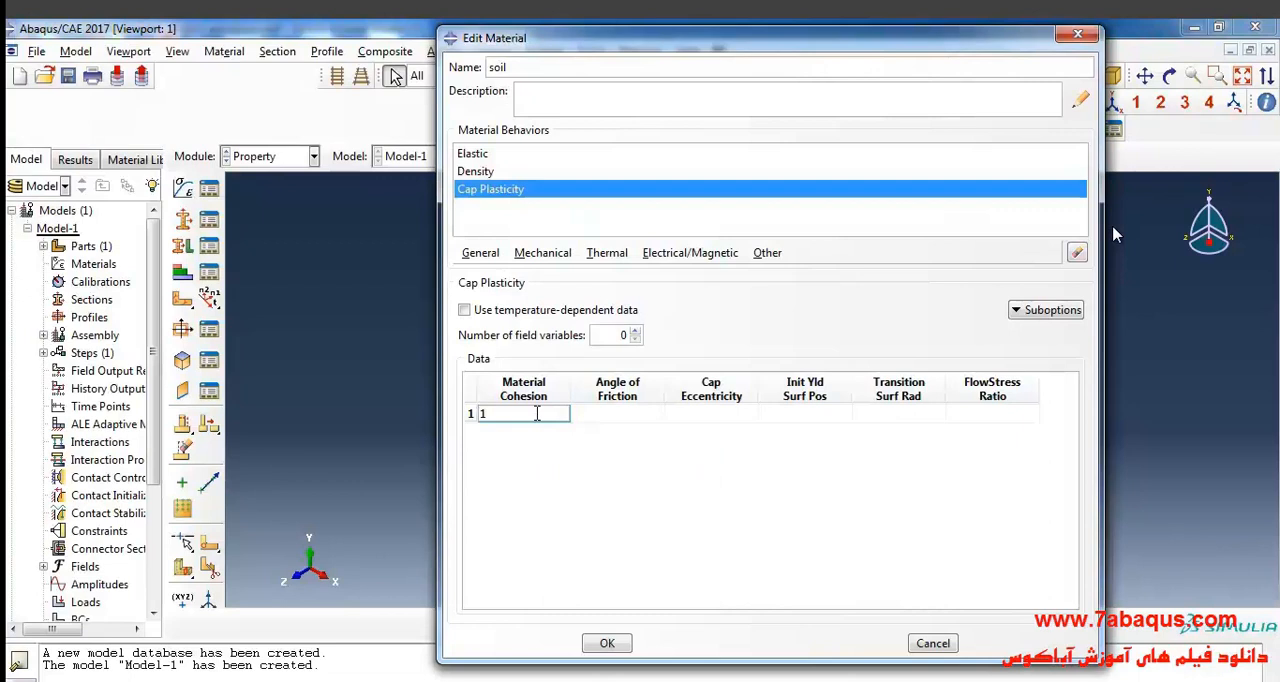
{"action": "type", "text": "1e-5"}
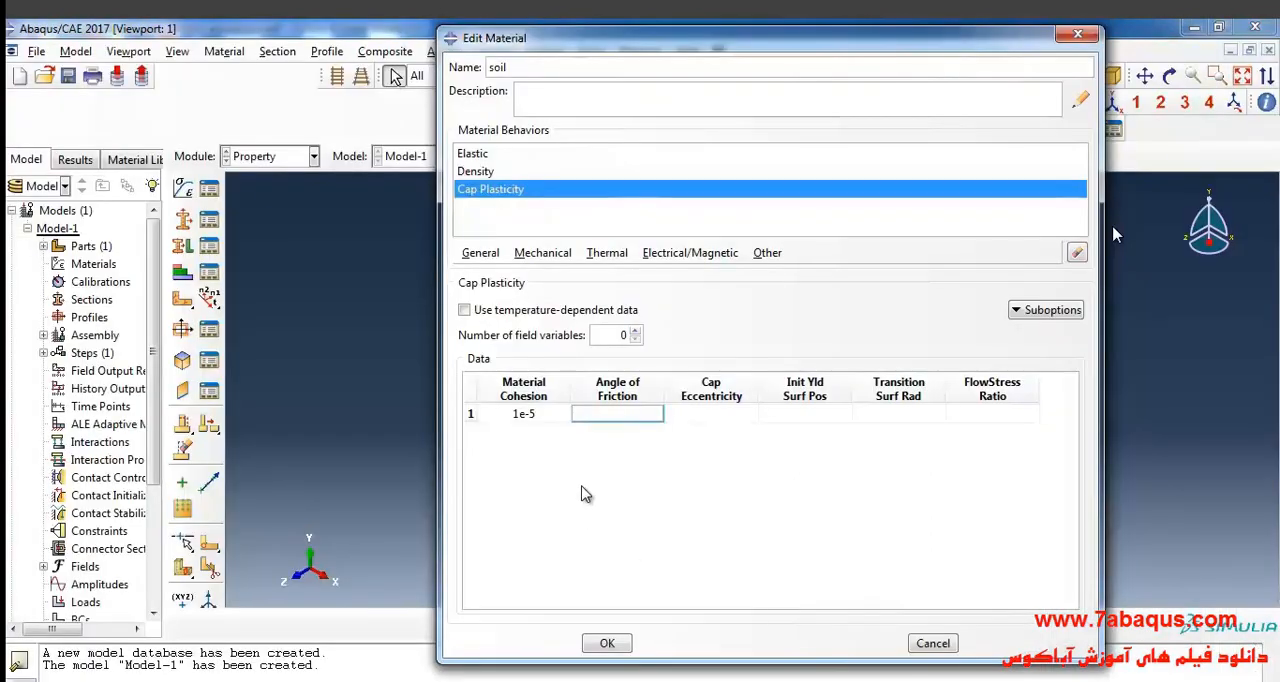
{"action": "type", "text": "55.7"}
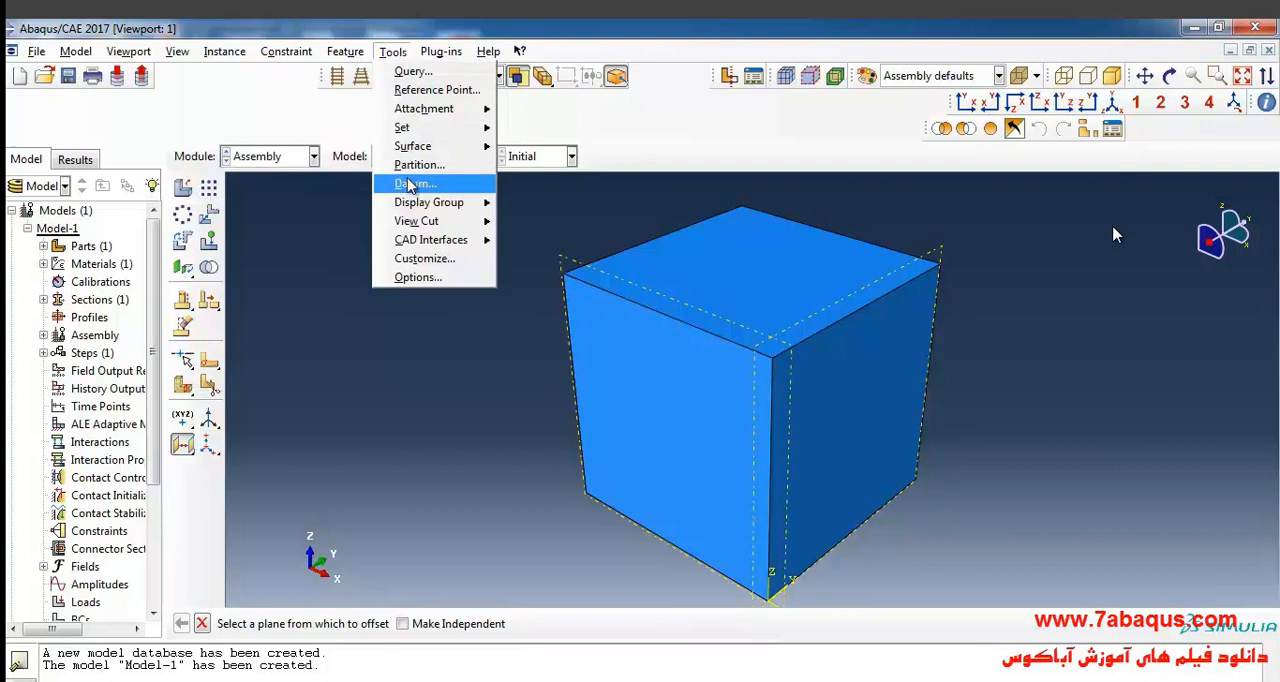
Step: Partition the soil block into cells along two datum planes
{"action": "left_click", "coordinate": [418, 164]}
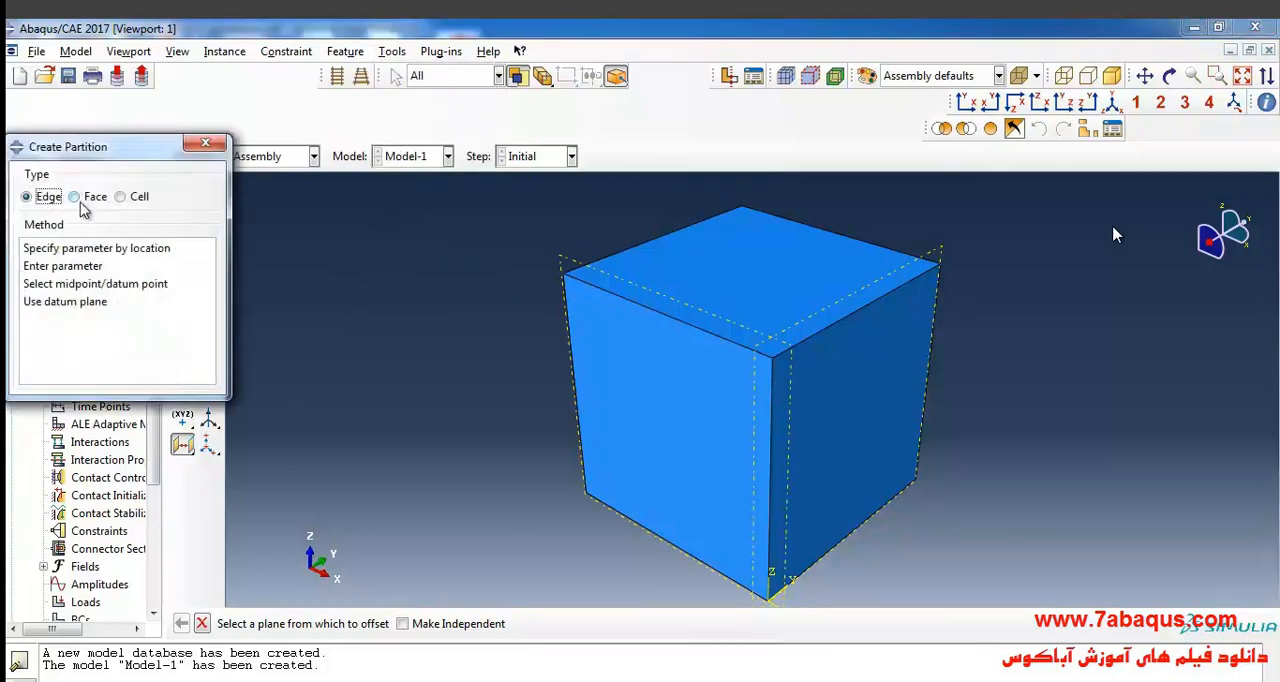
{"action": "left_click", "coordinate": [120, 196]}
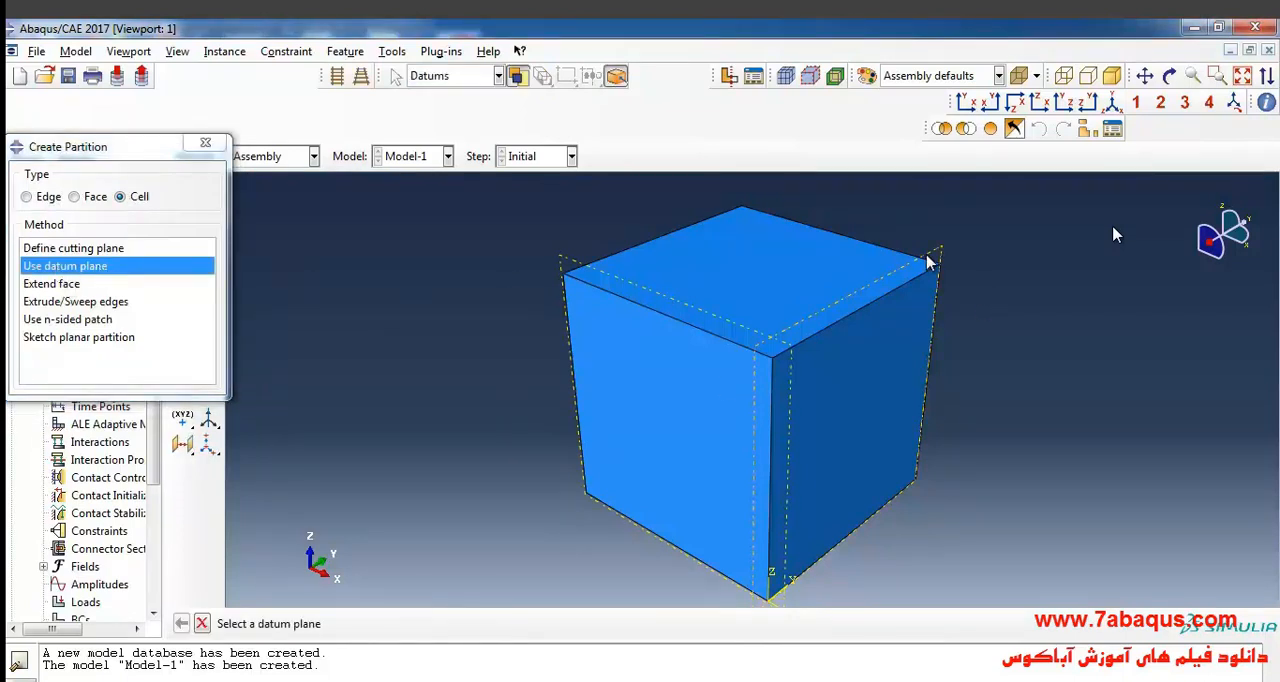
{"action": "left_click", "coordinate": [928, 262]}
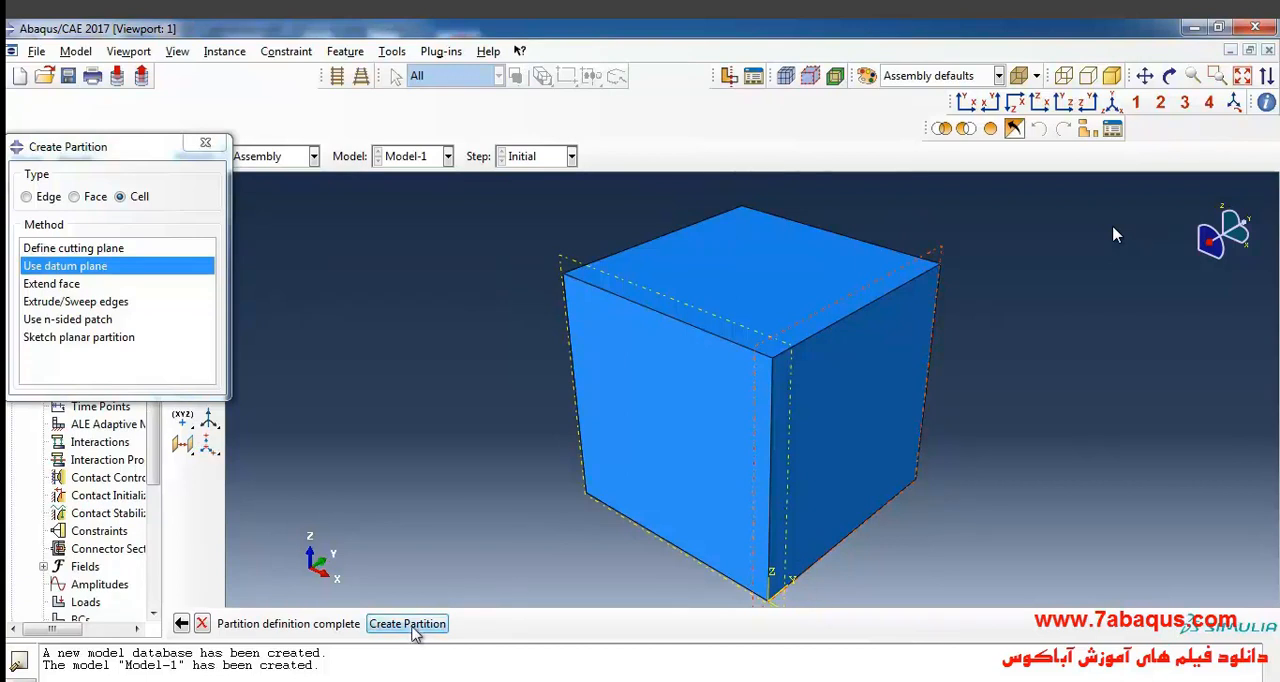
{"action": "left_click", "coordinate": [407, 623]}
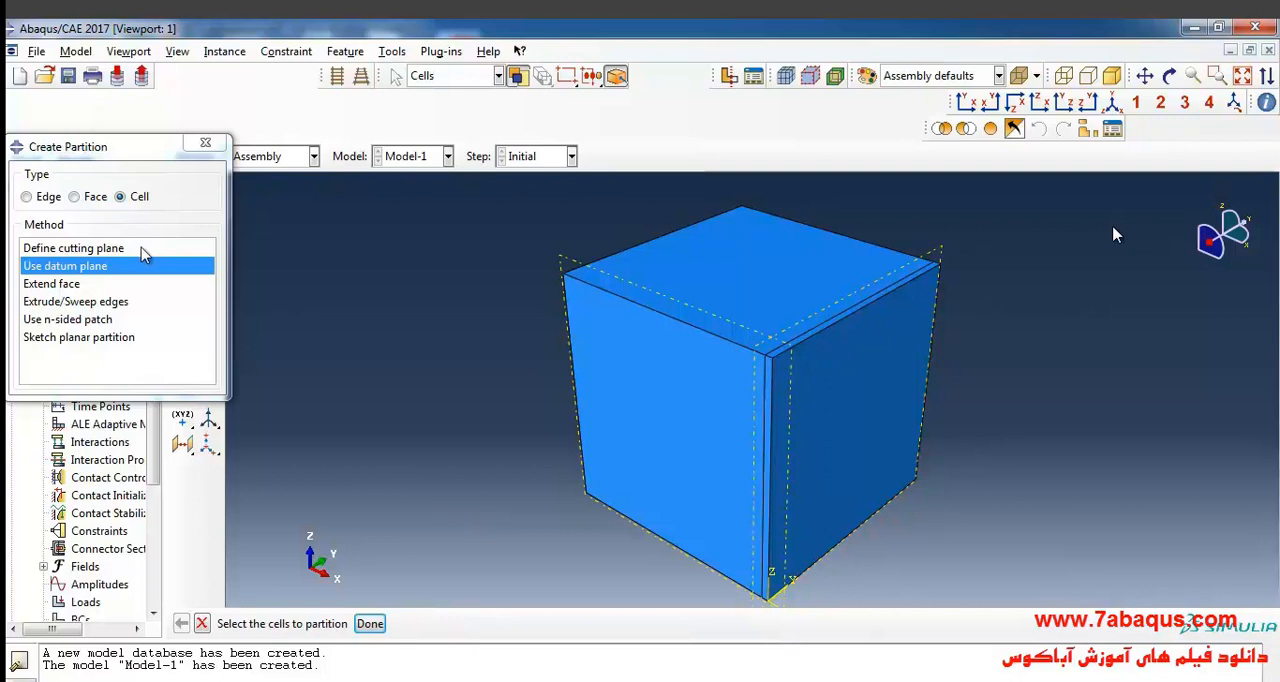
{"action": "mouse_move", "coordinate": [50, 283]}
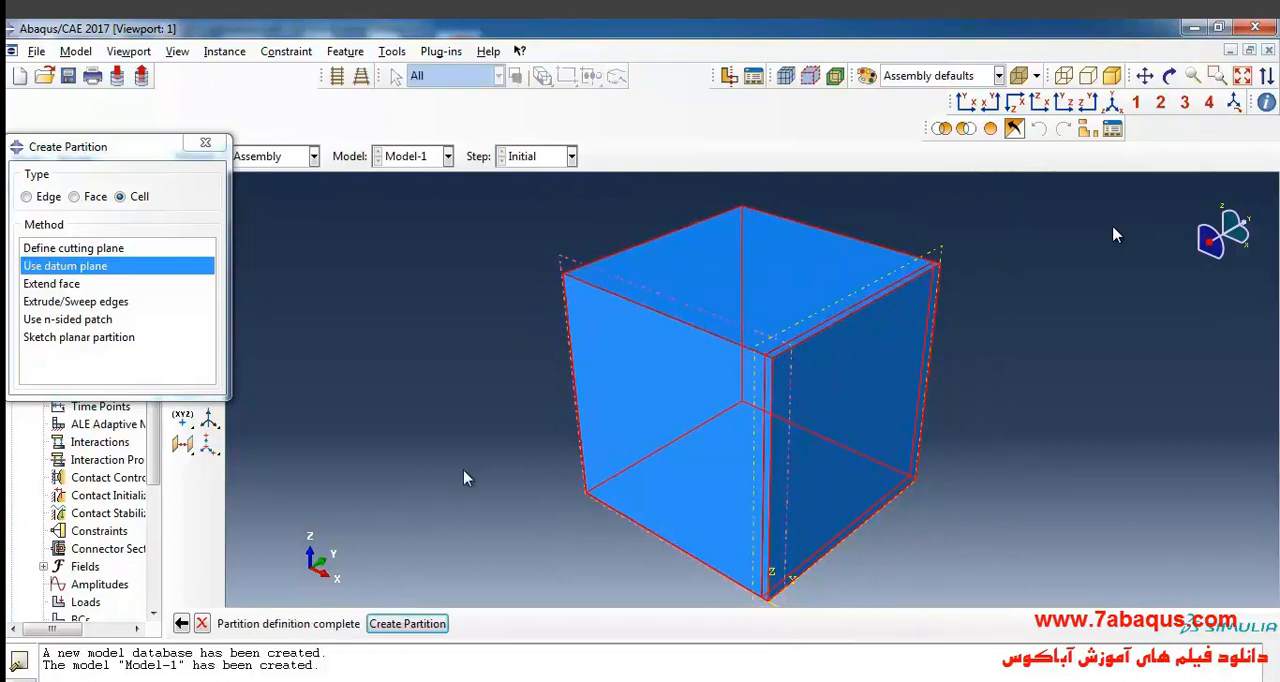
{"action": "left_click", "coordinate": [407, 623]}
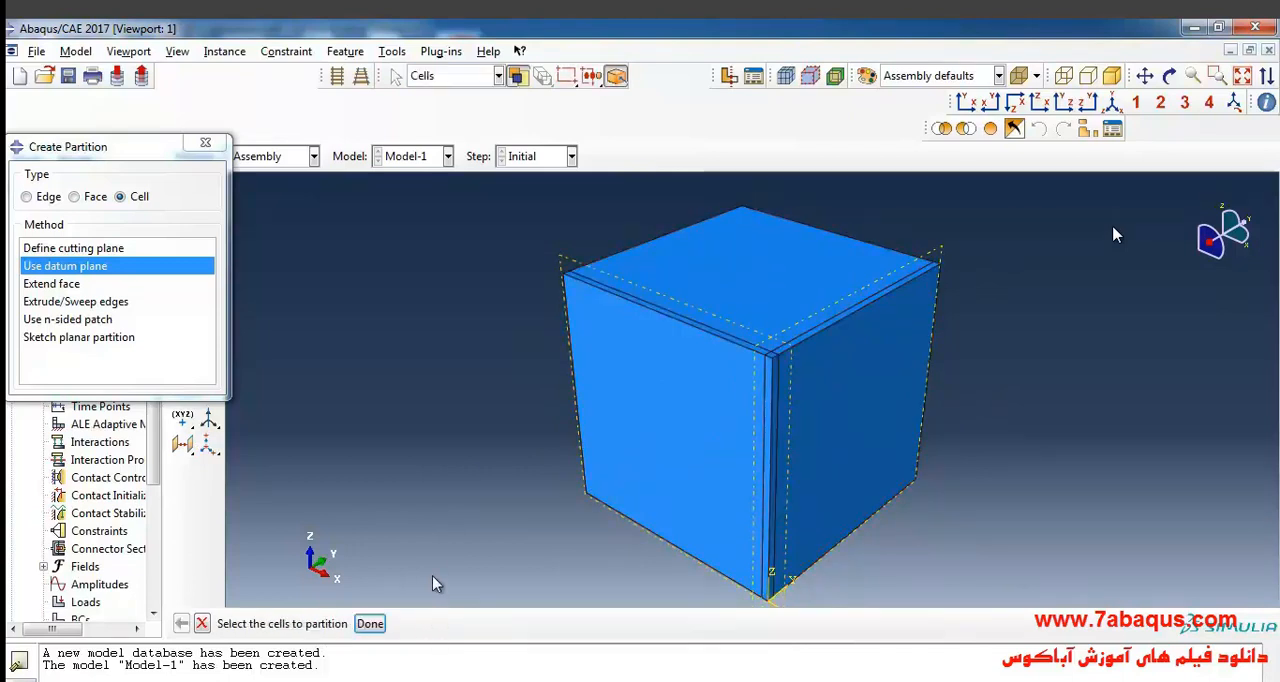
{"action": "mouse_move", "coordinate": [350, 454]}
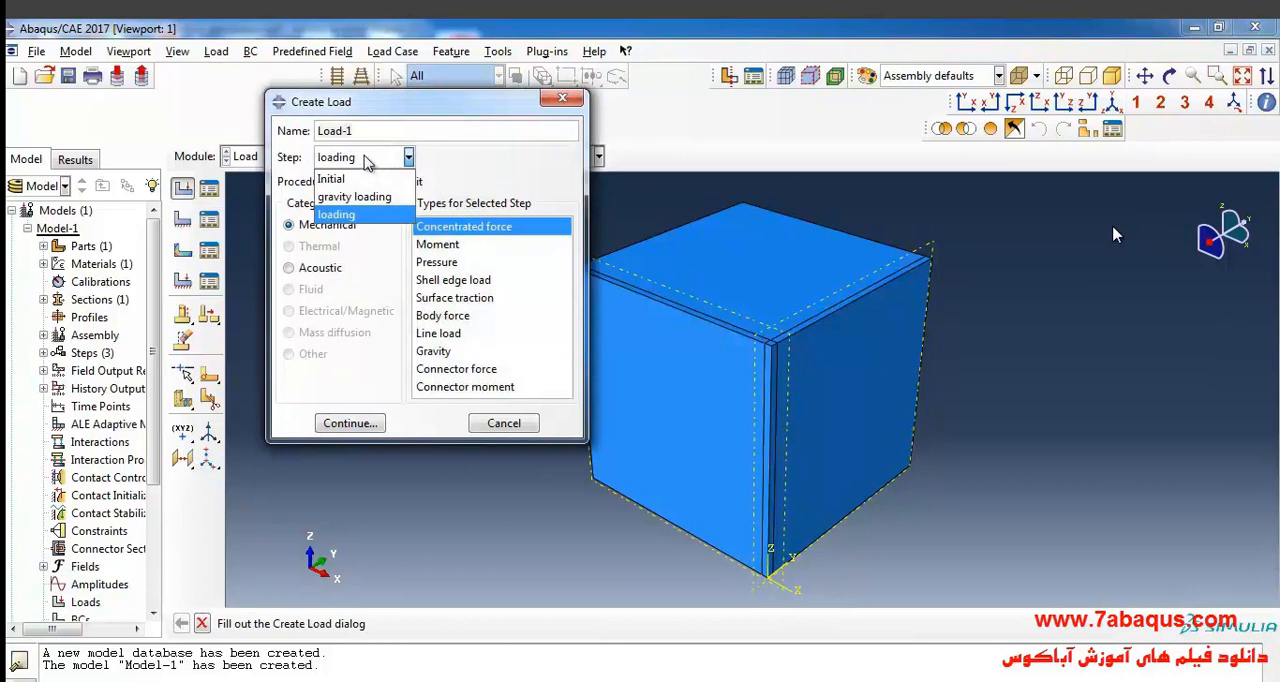
{"action": "mouse_move", "coordinate": [354, 196]}
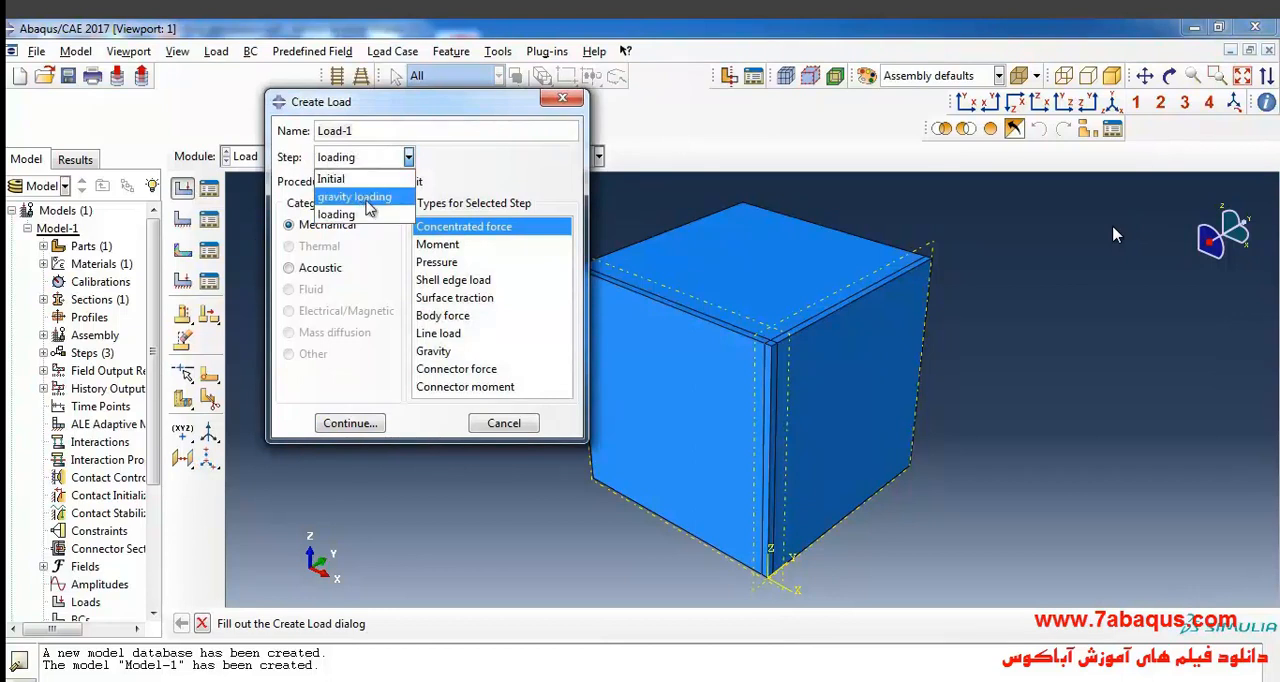
Step: Apply a gravity load with Component 3 of -9.81 to the whole block as Set-1
{"action": "left_click", "coordinate": [354, 196]}
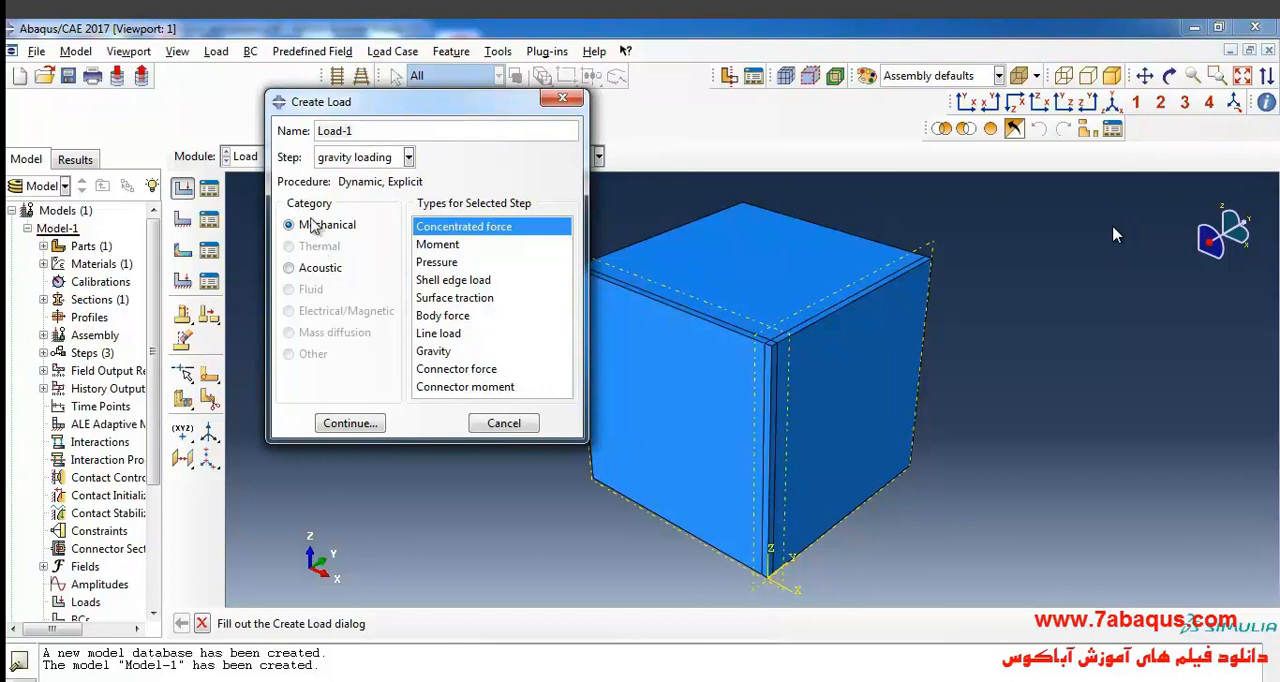
{"action": "mouse_move", "coordinate": [453, 368]}
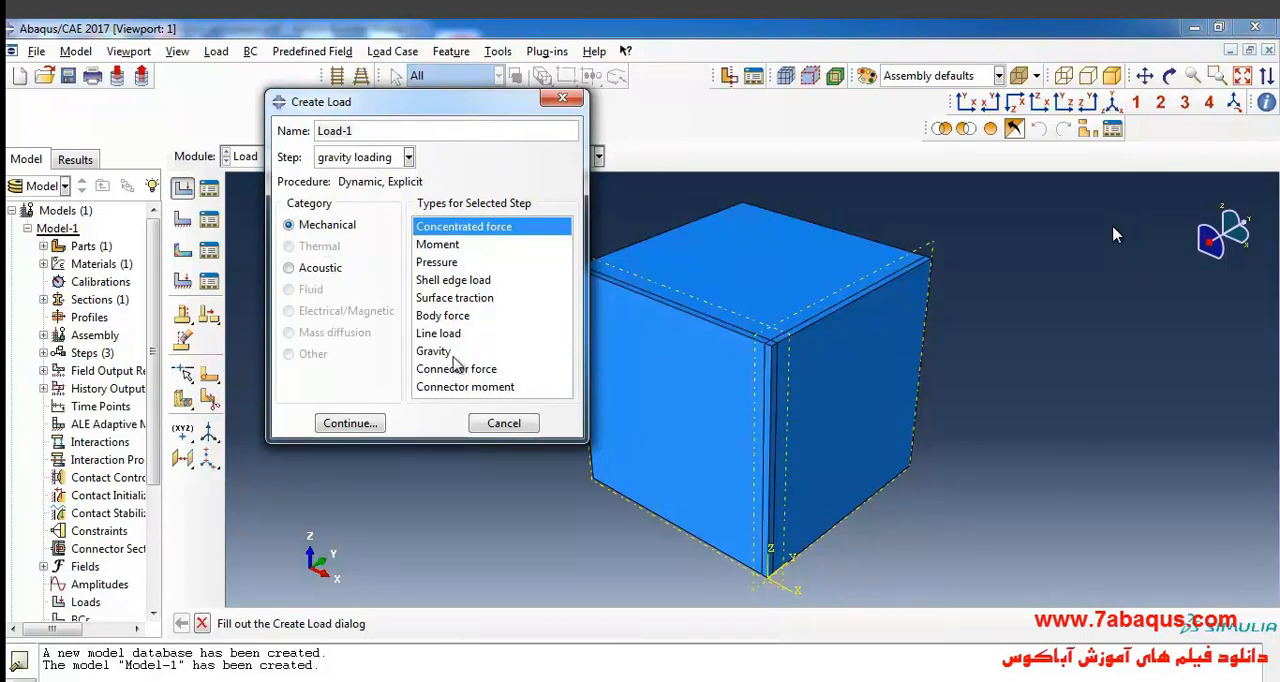
{"action": "left_click", "coordinate": [349, 422]}
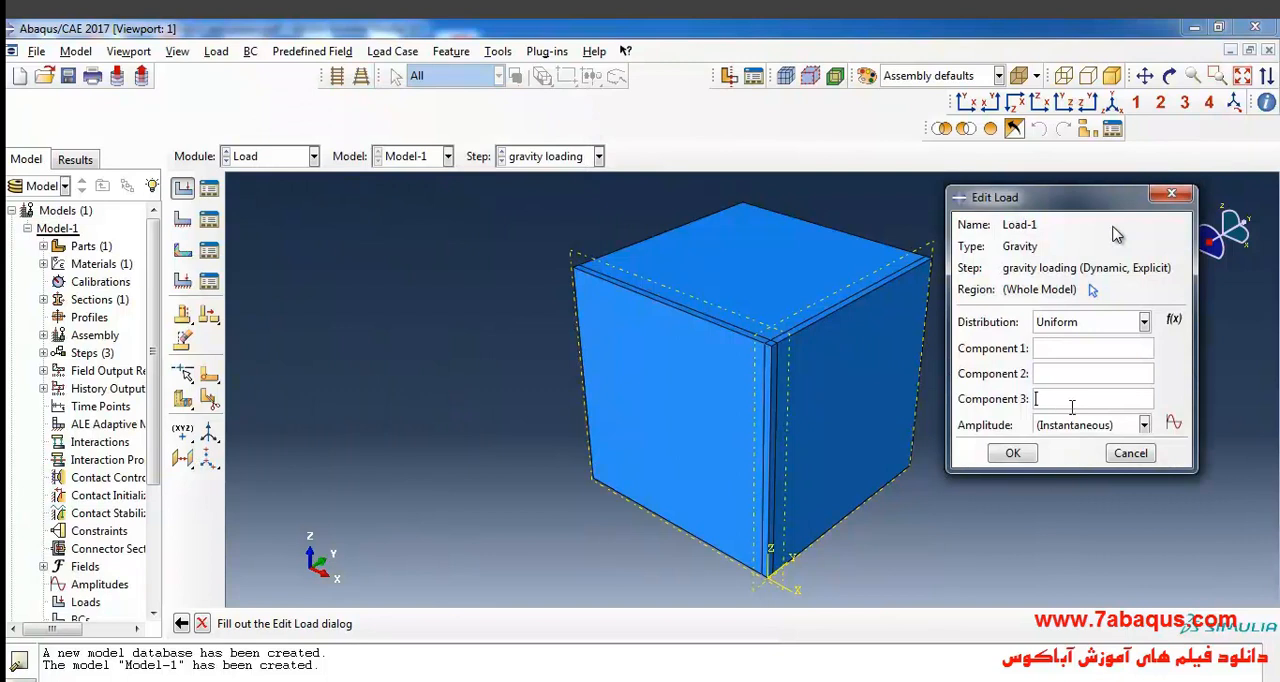
{"action": "type", "text": "-9"}
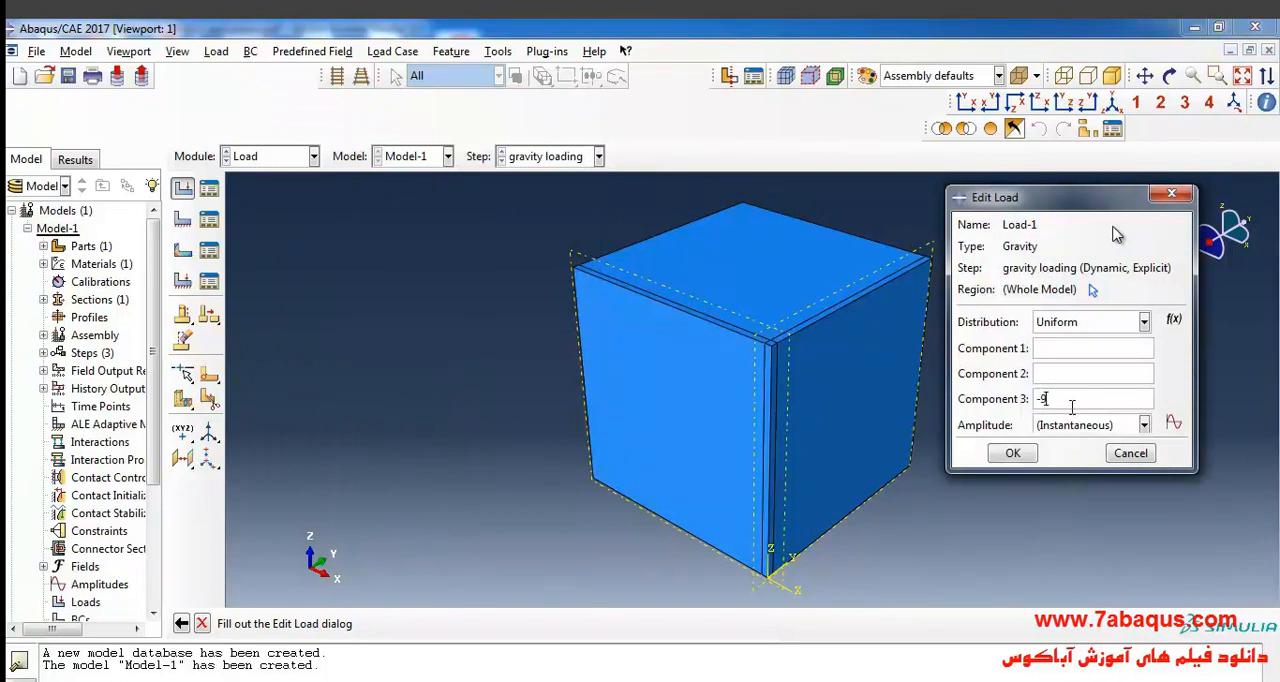
{"action": "type", "text": ".81"}
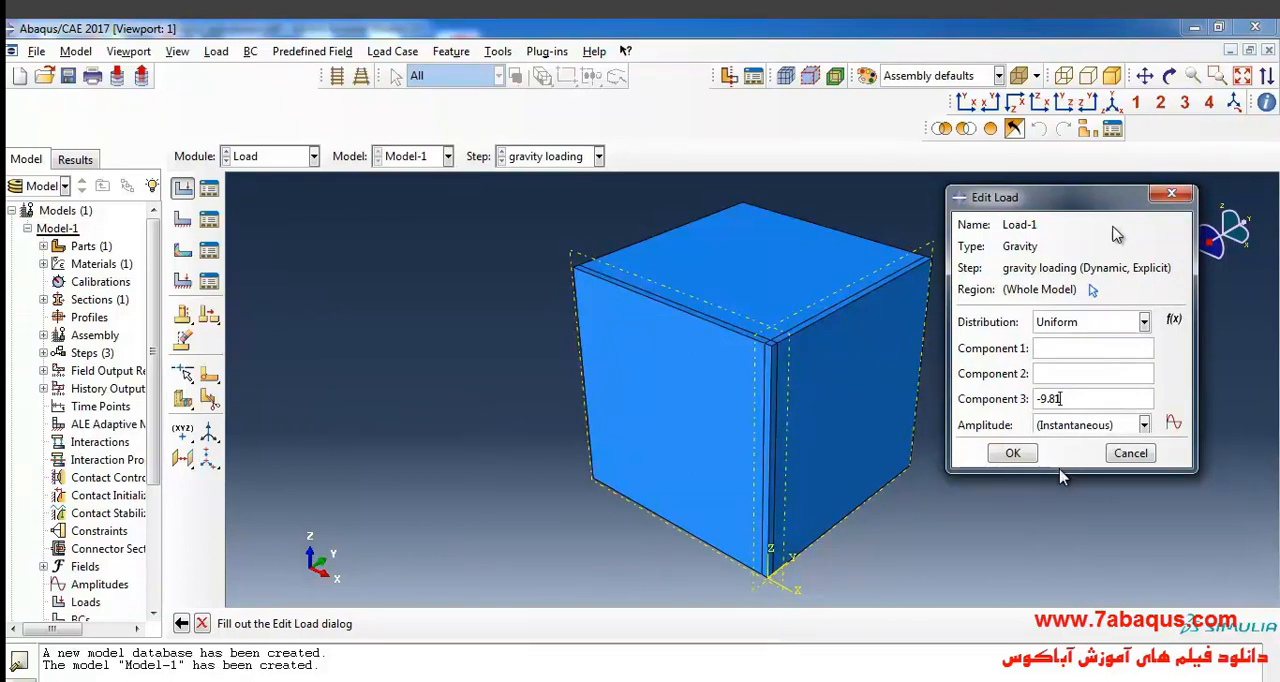
{"action": "mouse_move", "coordinate": [1093, 300]}
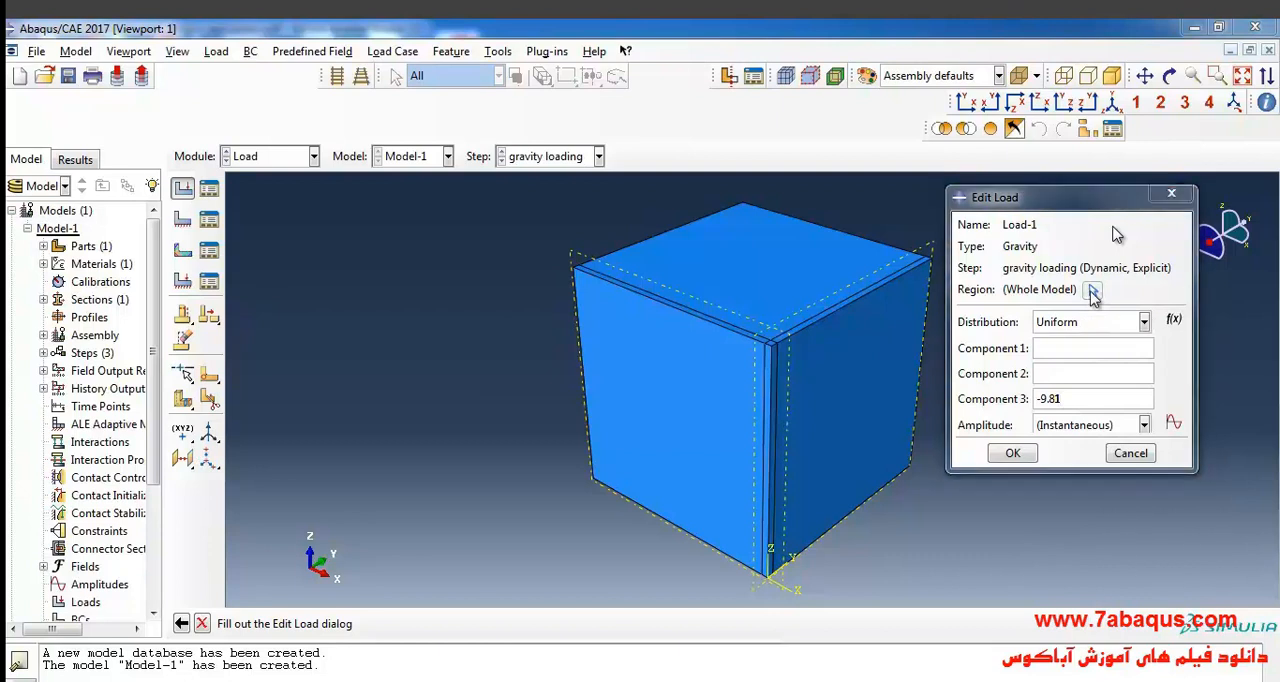
{"action": "left_click", "coordinate": [1093, 290]}
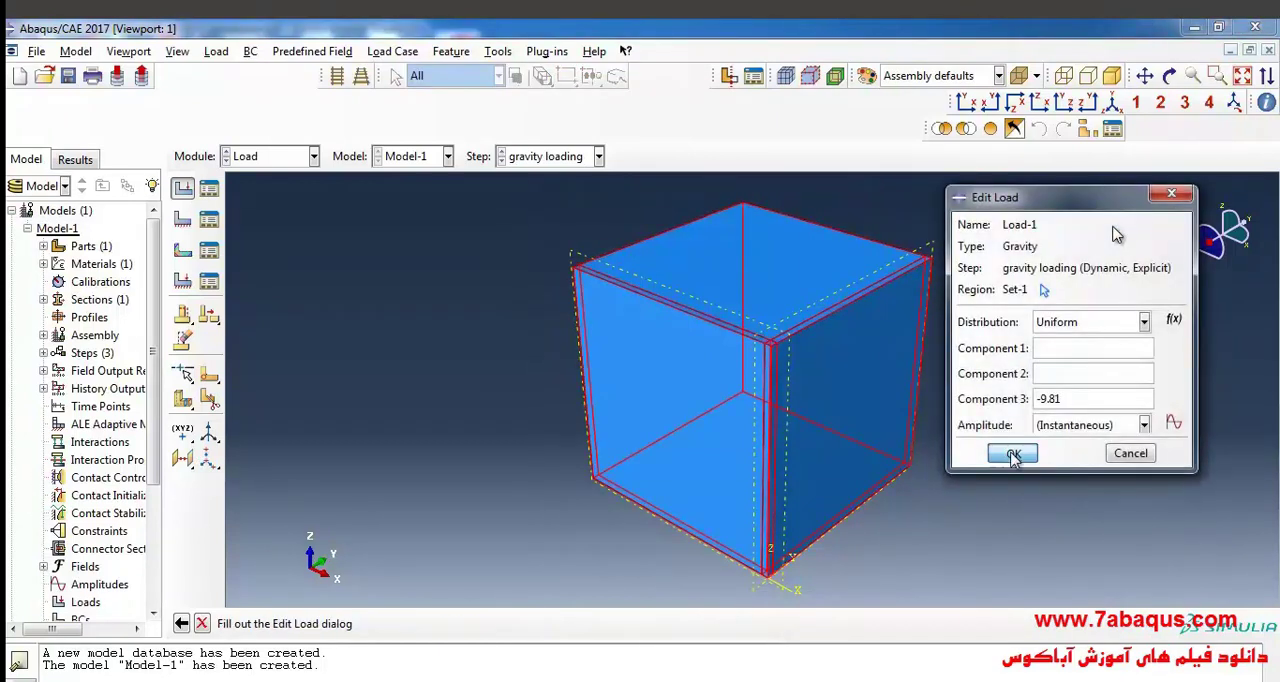
{"action": "left_click", "coordinate": [1011, 453]}
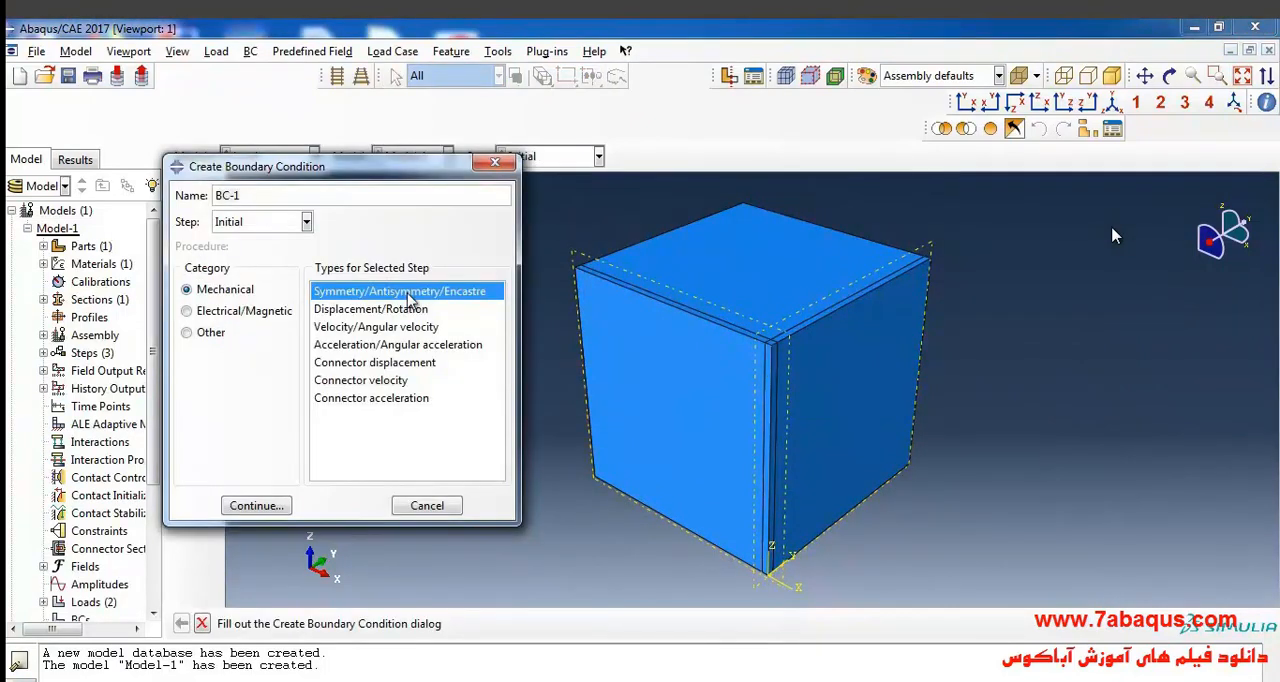
Step: Apply a YSYMM boundary condition to the block's side face in the Initial step
{"action": "left_click", "coordinate": [256, 505]}
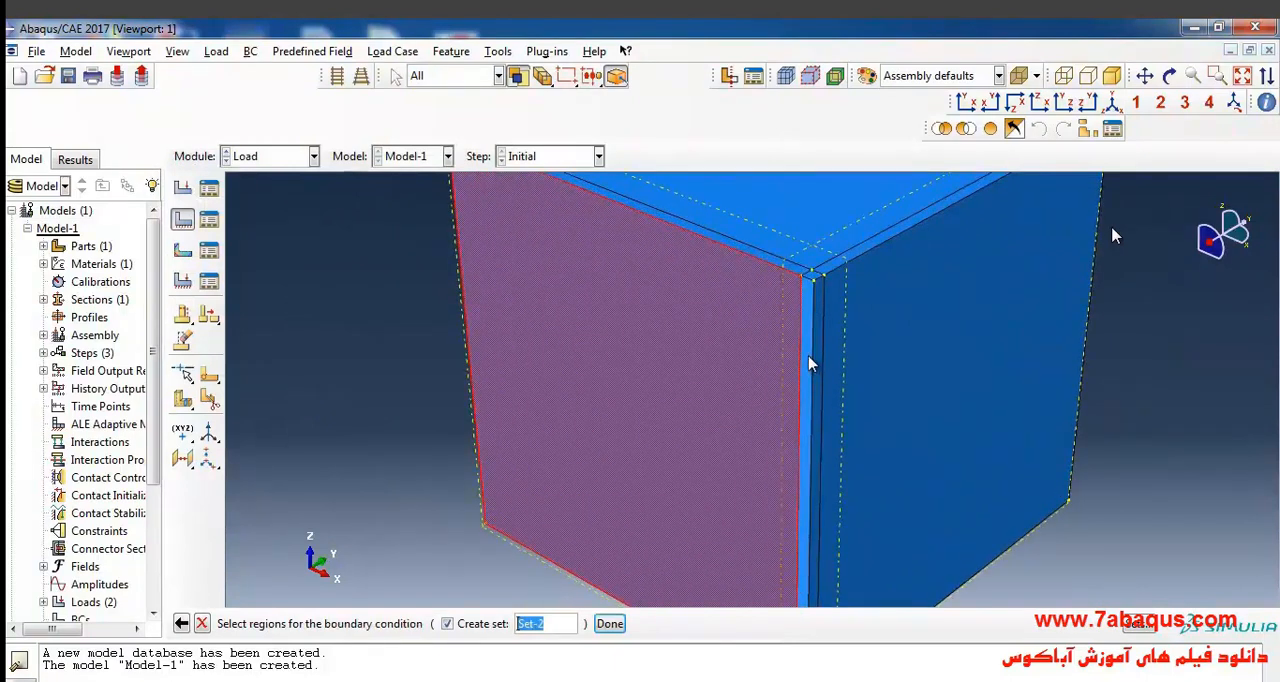
{"action": "left_click", "coordinate": [609, 623]}
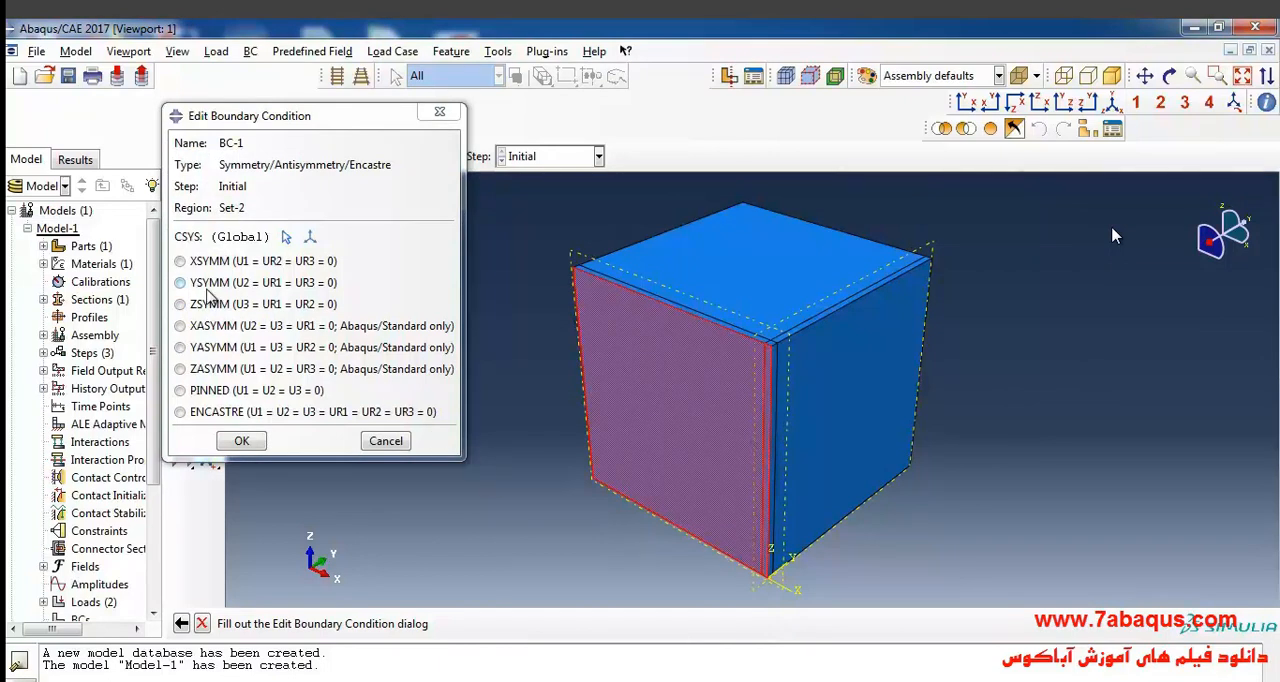
{"action": "left_click", "coordinate": [180, 282]}
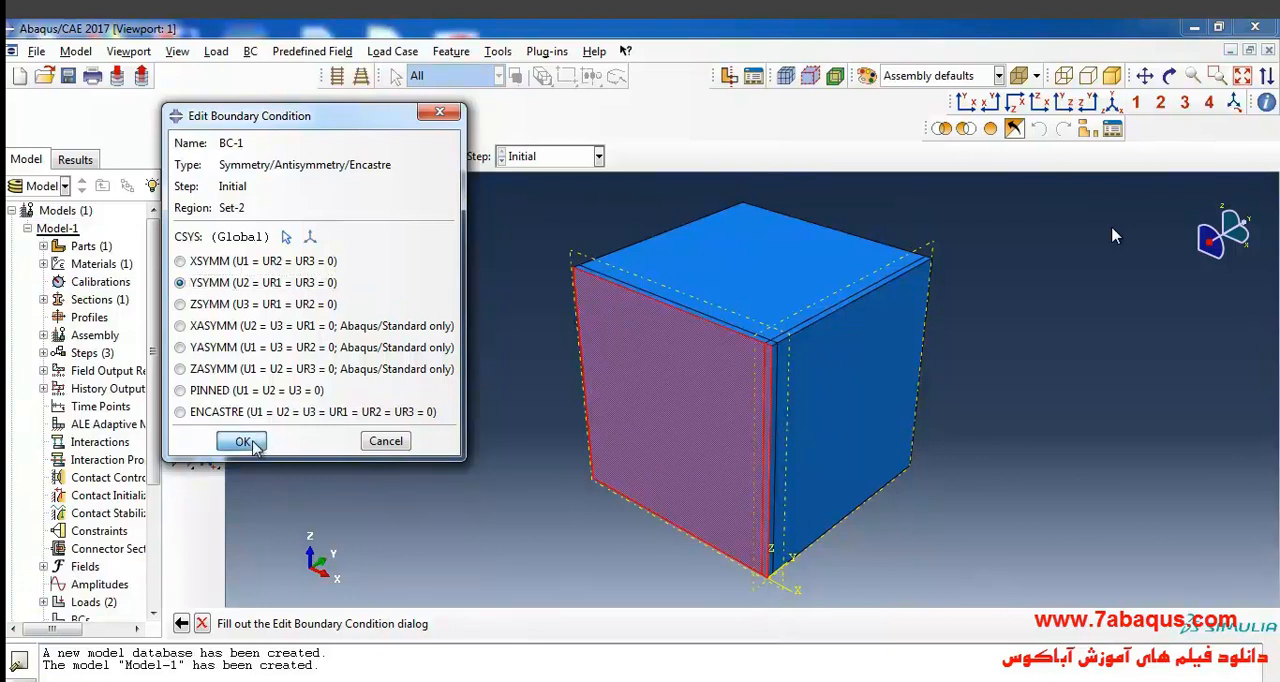
{"action": "left_click", "coordinate": [241, 441]}
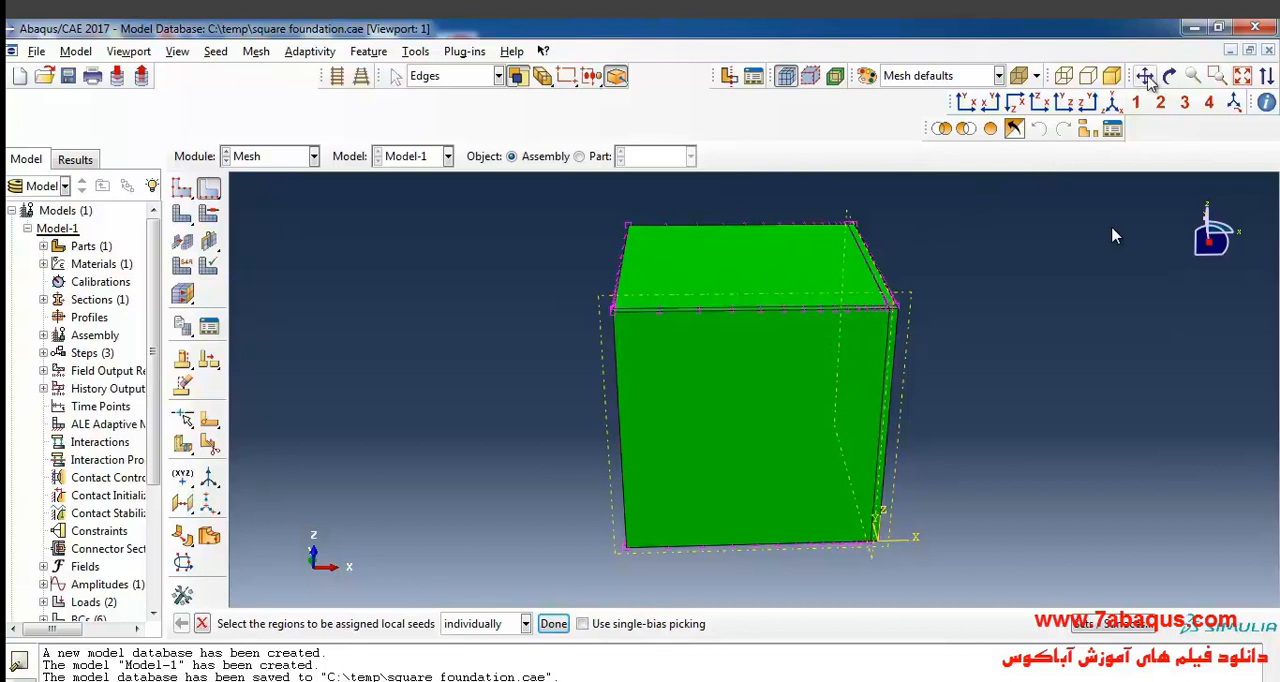
Step: Seed the vertical edges with 15 elements, single bias ratio 15, flipped direction
{"action": "left_click", "coordinate": [1169, 75]}
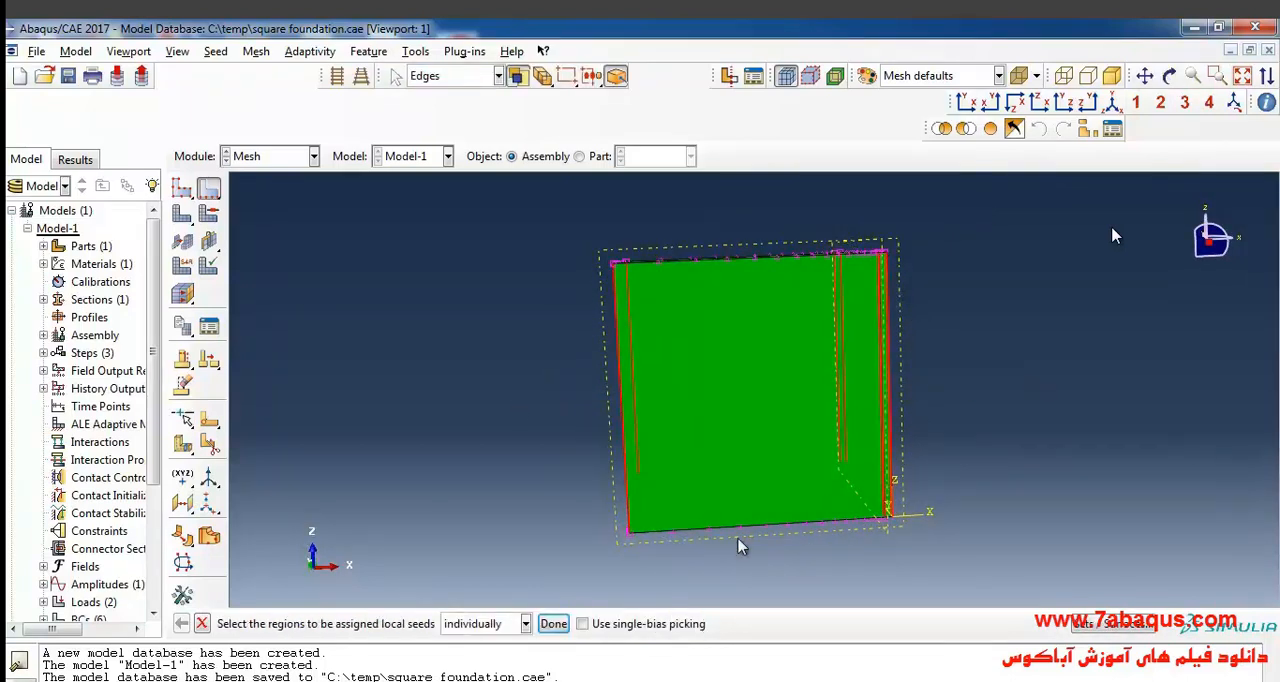
{"action": "left_click", "coordinate": [553, 623]}
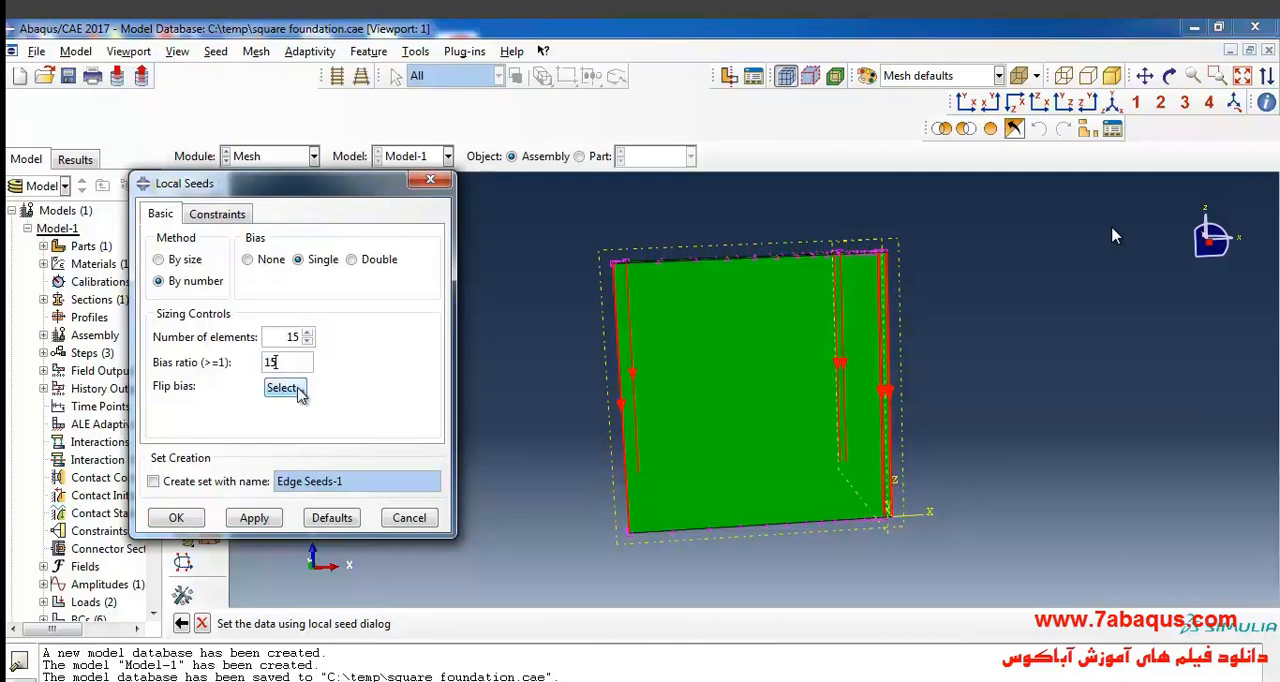
{"action": "left_click", "coordinate": [285, 388]}
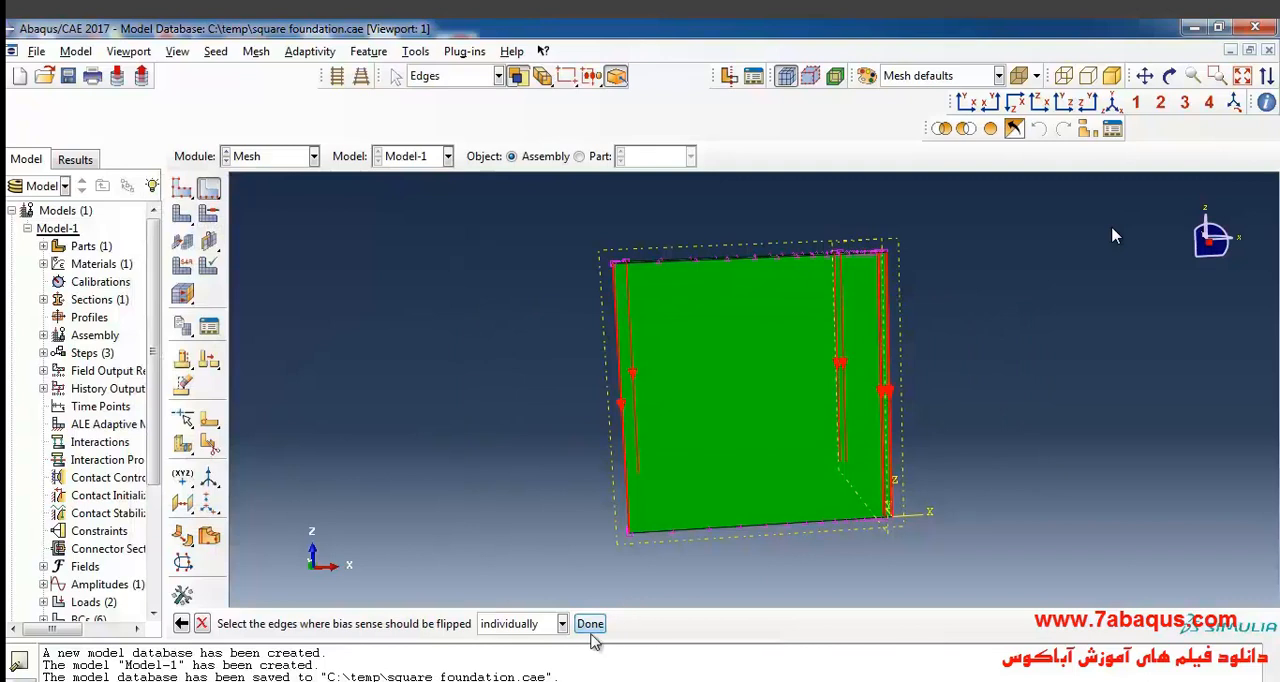
{"action": "left_click", "coordinate": [589, 623]}
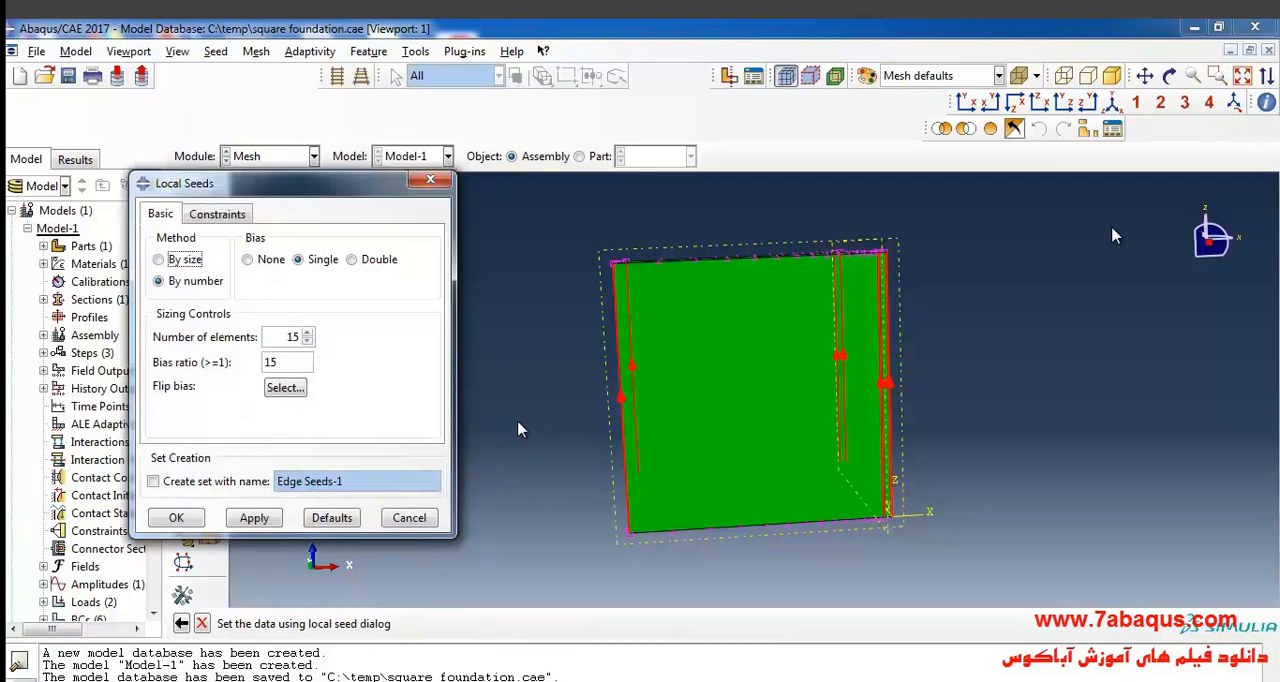
{"action": "left_click", "coordinate": [176, 517]}
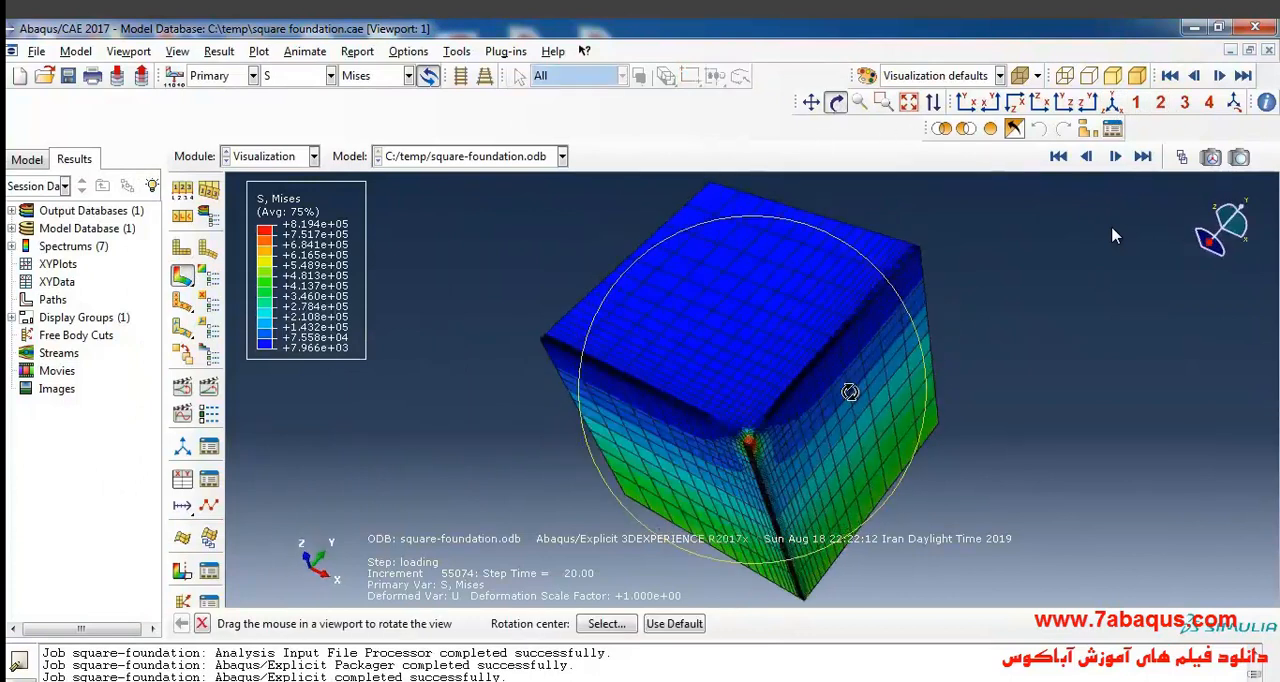
Step: Orbit the block and step the Mises results through frame 20, then back to frame 0
{"action": "left_click_drag", "start_coordinate": [850, 392], "coordinate": [830, 372]}
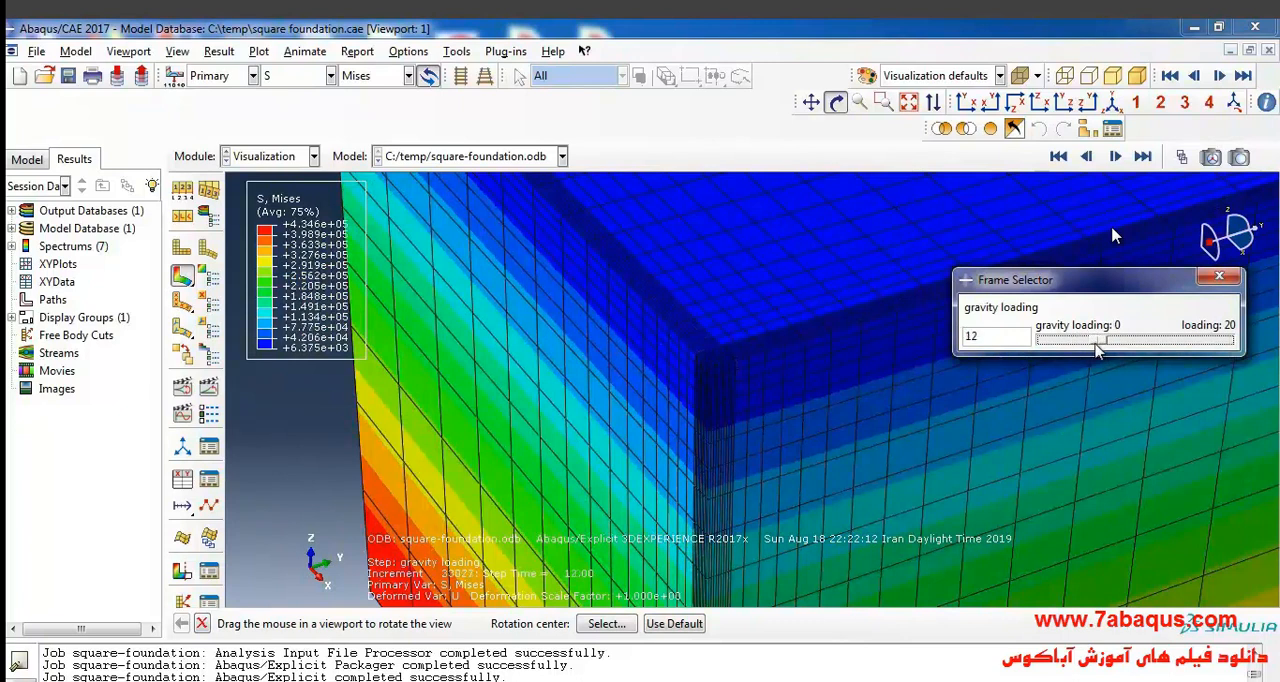
{"action": "left_click_drag", "start_coordinate": [1100, 347], "coordinate": [1128, 337]}
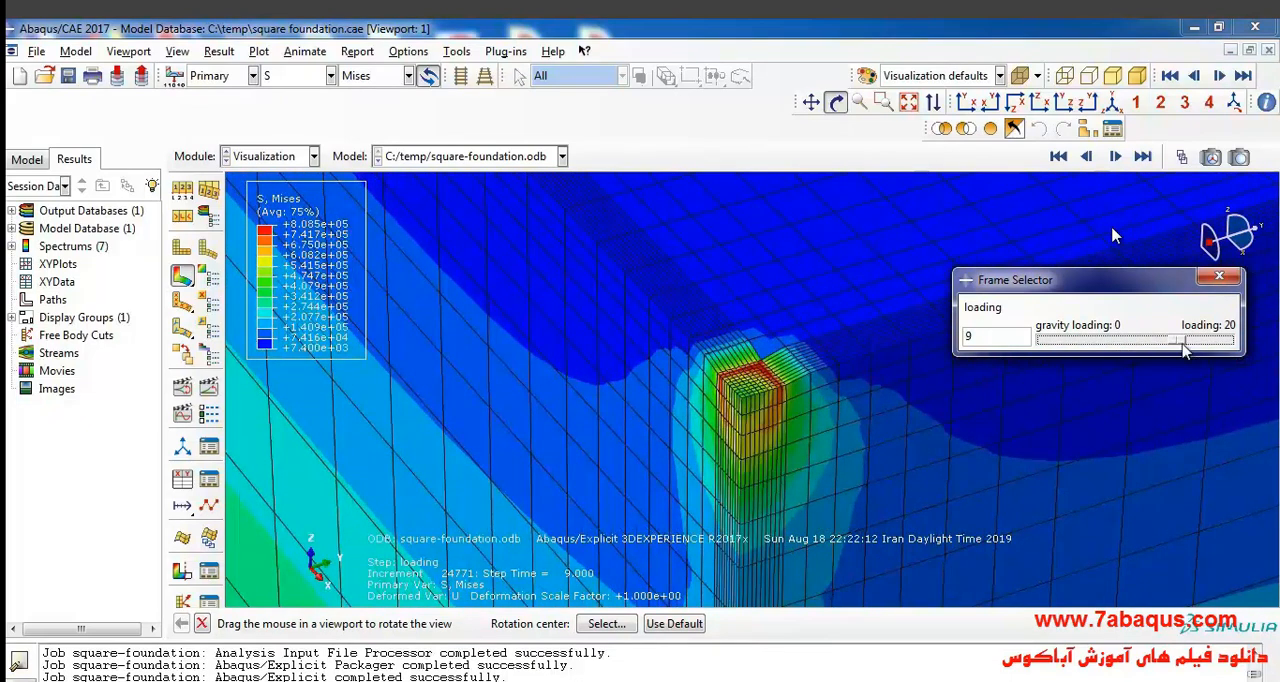
{"action": "left_click_drag", "start_coordinate": [1100, 343], "coordinate": [1185, 343]}
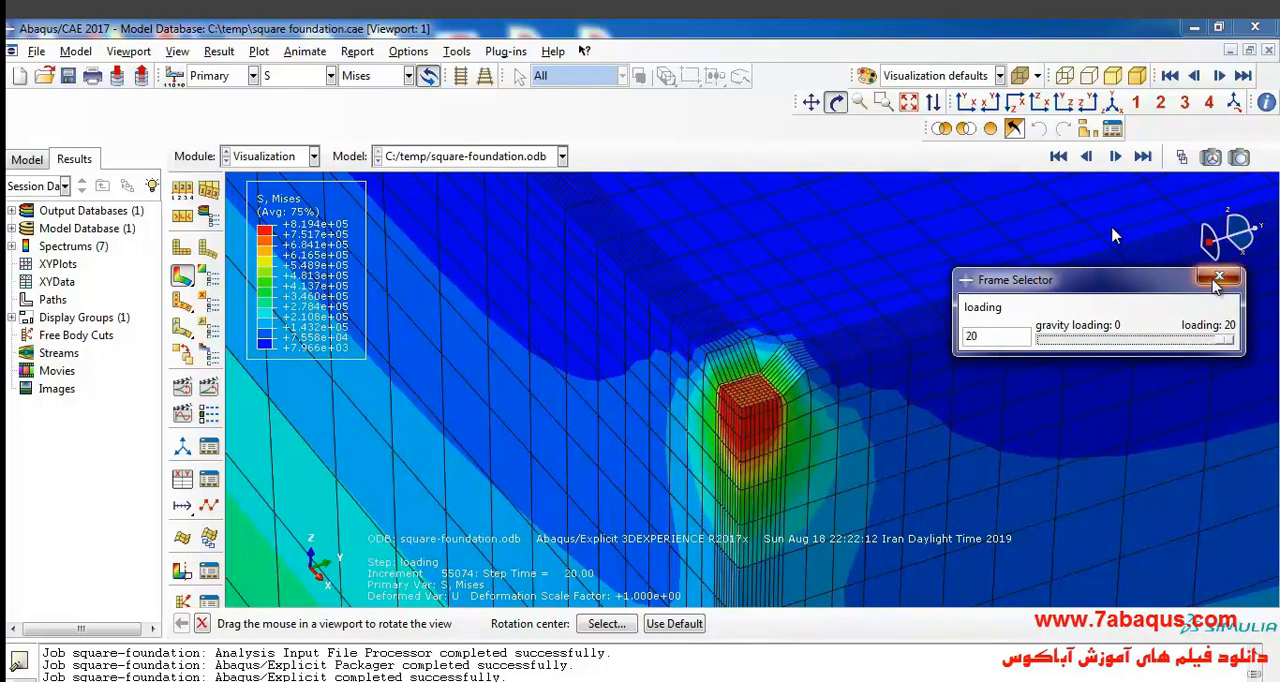
{"action": "left_click", "coordinate": [1057, 156]}
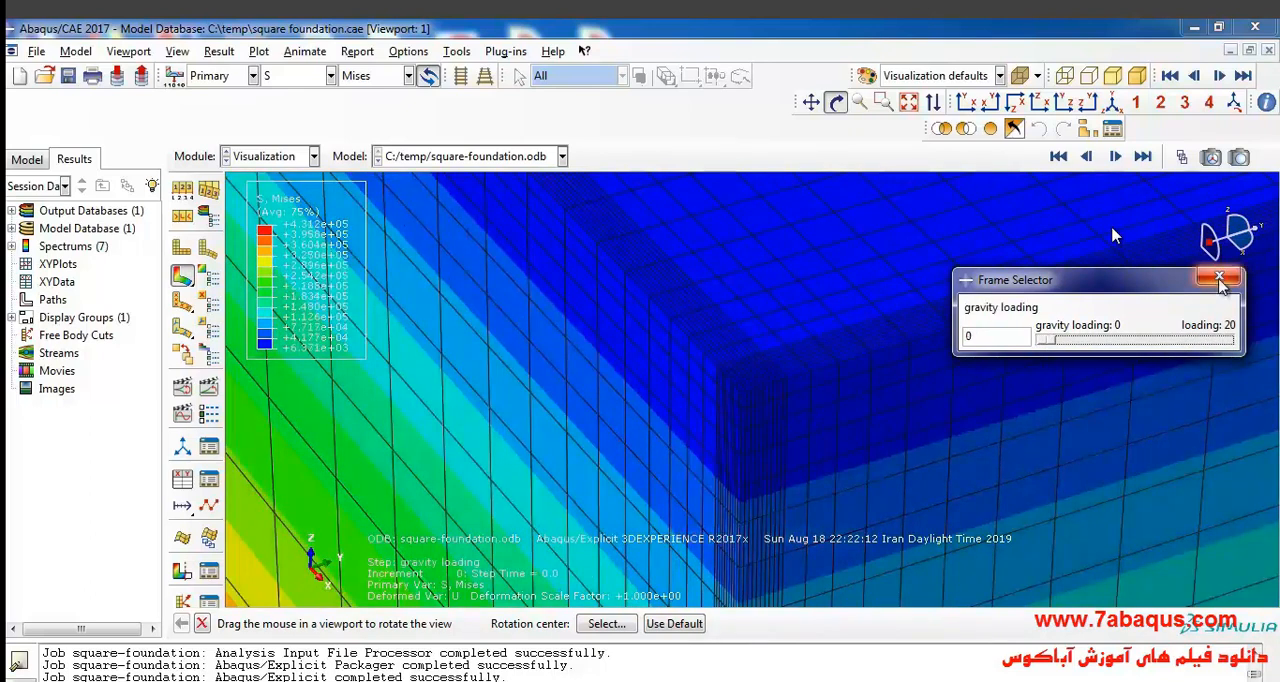
{"action": "left_click", "coordinate": [1219, 279]}
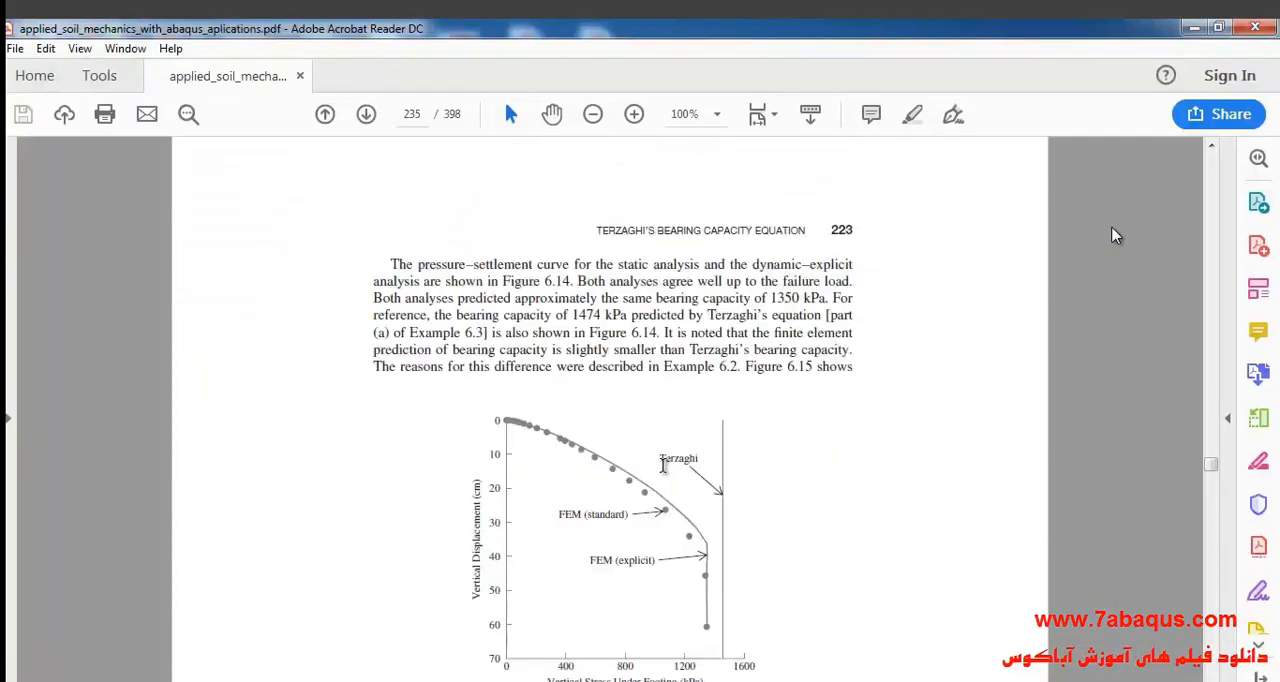
Step: Zoom the Figure 6.14 FEM-versus-Terzaghi curve to 150% and centre it
{"action": "scroll", "scroll_direction": "down", "scroll_amount": 3}
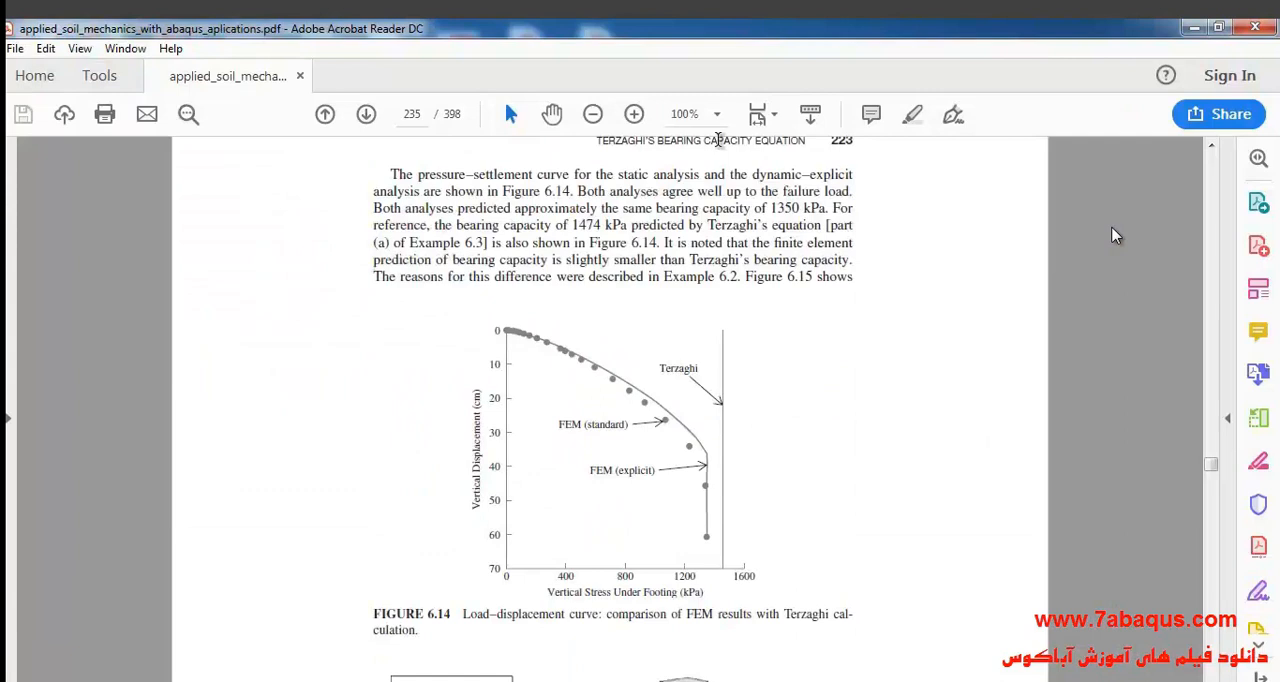
{"action": "left_click", "coordinate": [717, 113]}
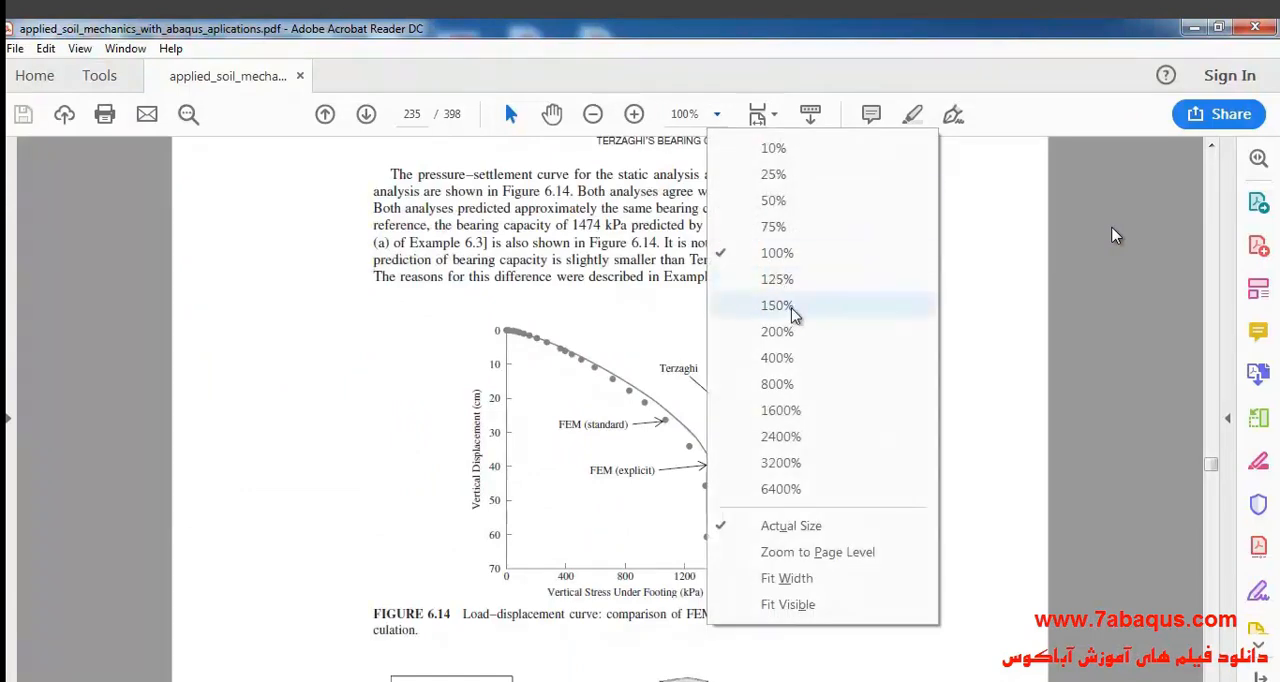
{"action": "left_click", "coordinate": [777, 305]}
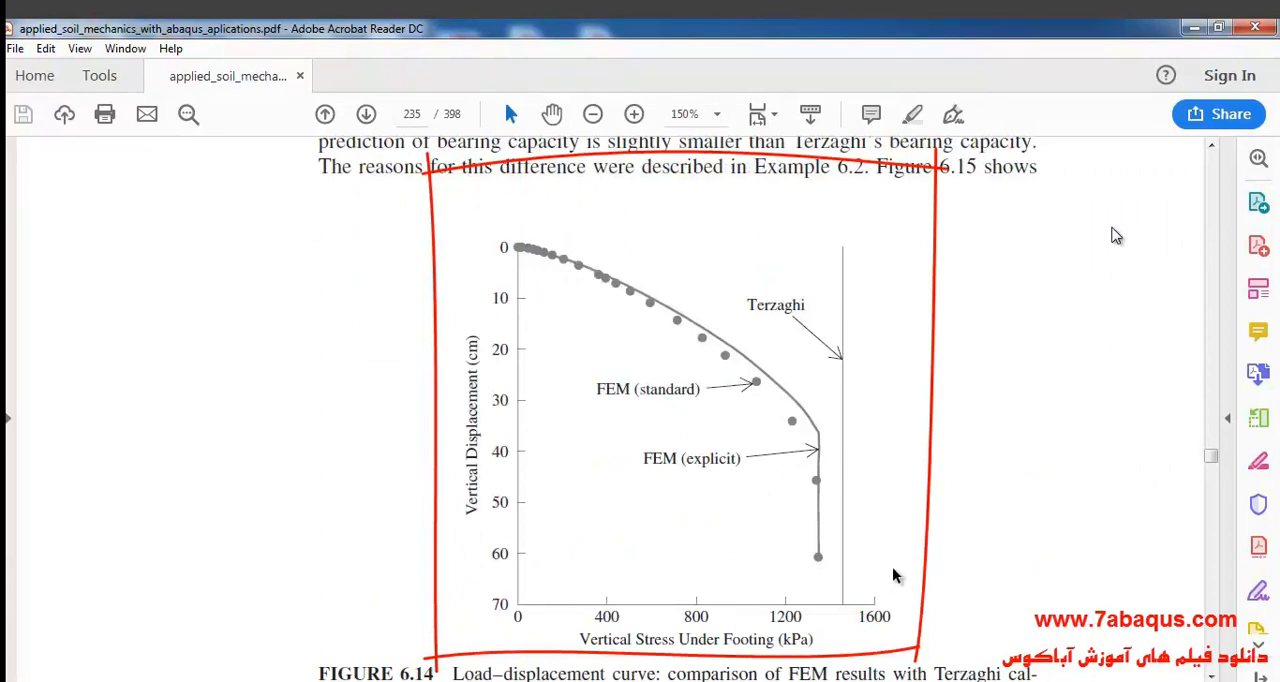
{"action": "scroll", "scroll_direction": "down", "scroll_amount": 3}
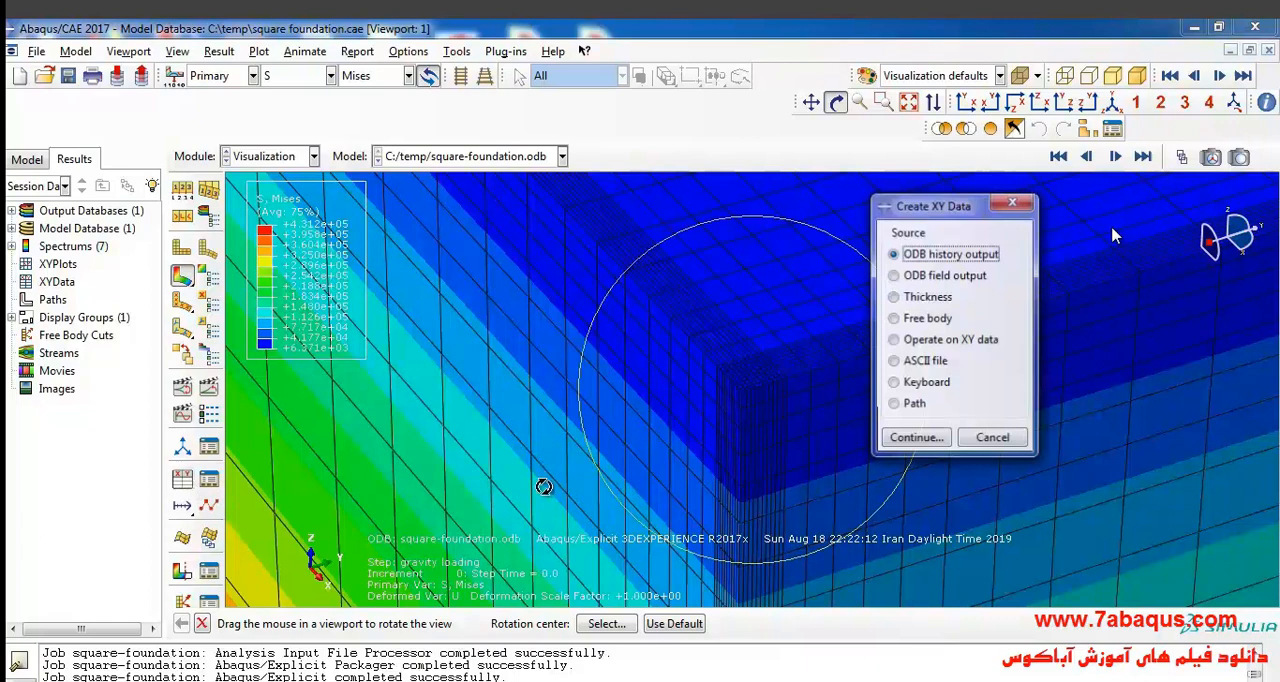
Step: Extract Unique Nodal S33 and U3 field output at soil node 14
{"action": "left_click", "coordinate": [893, 275]}
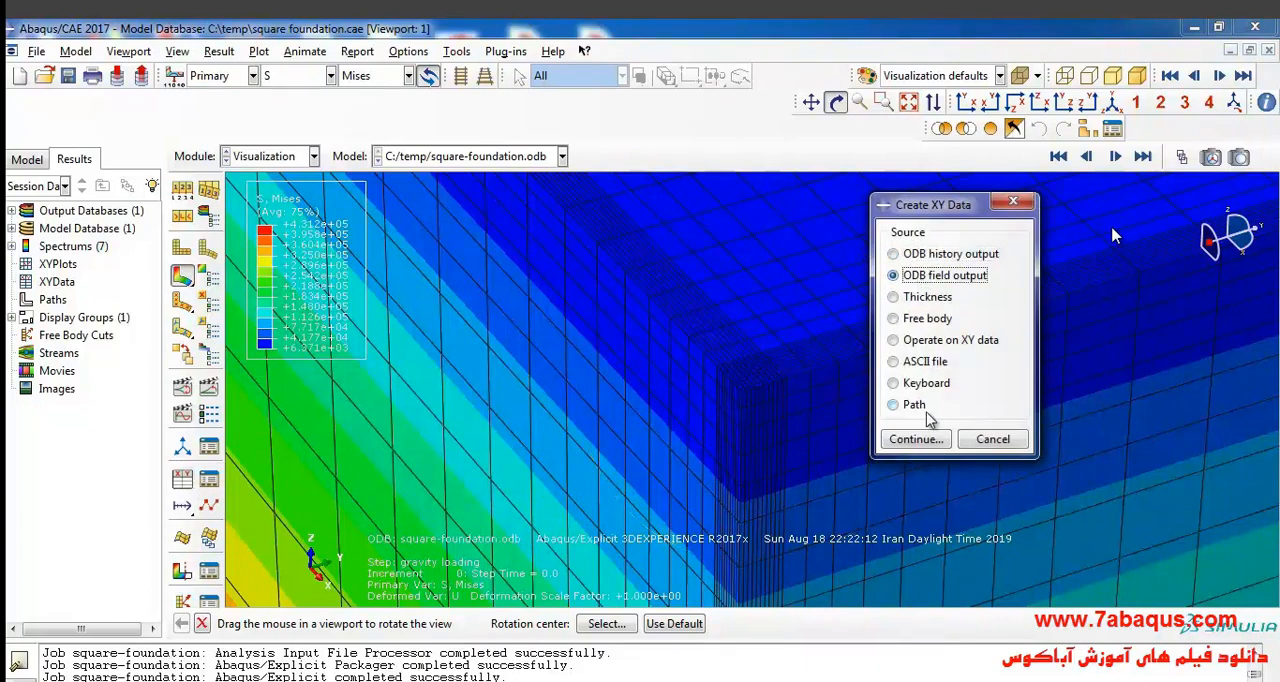
{"action": "left_click", "coordinate": [914, 439]}
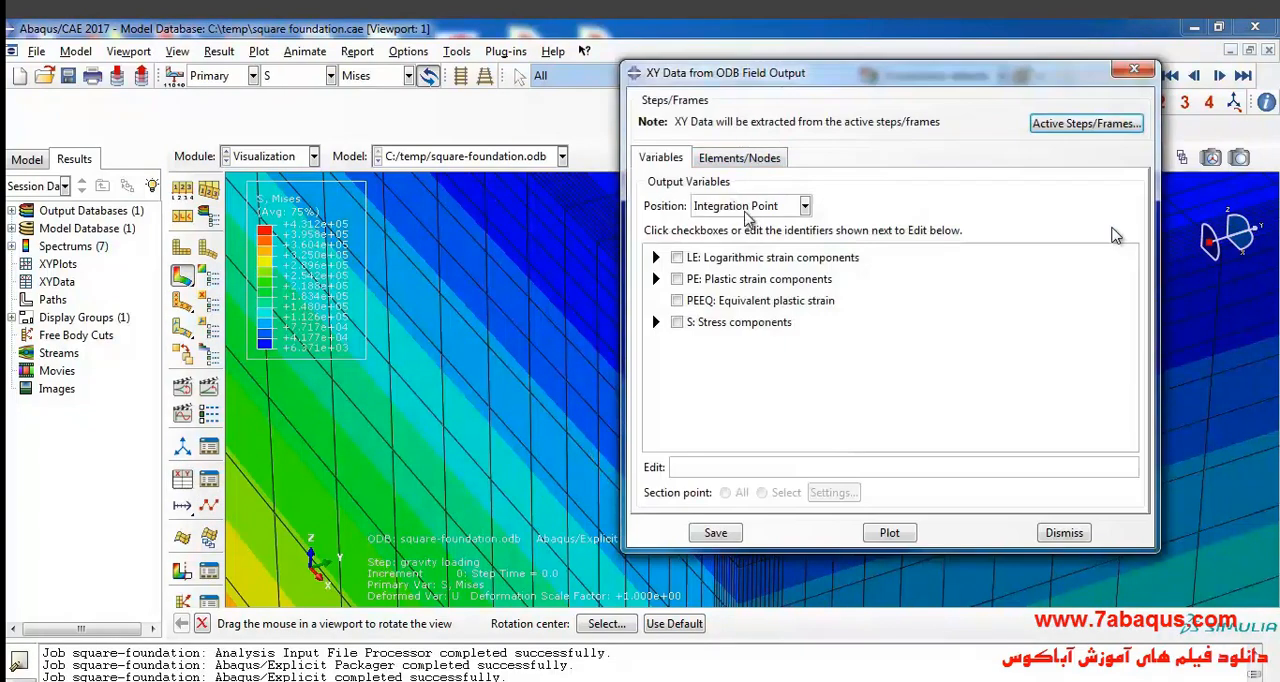
{"action": "left_click", "coordinate": [804, 205]}
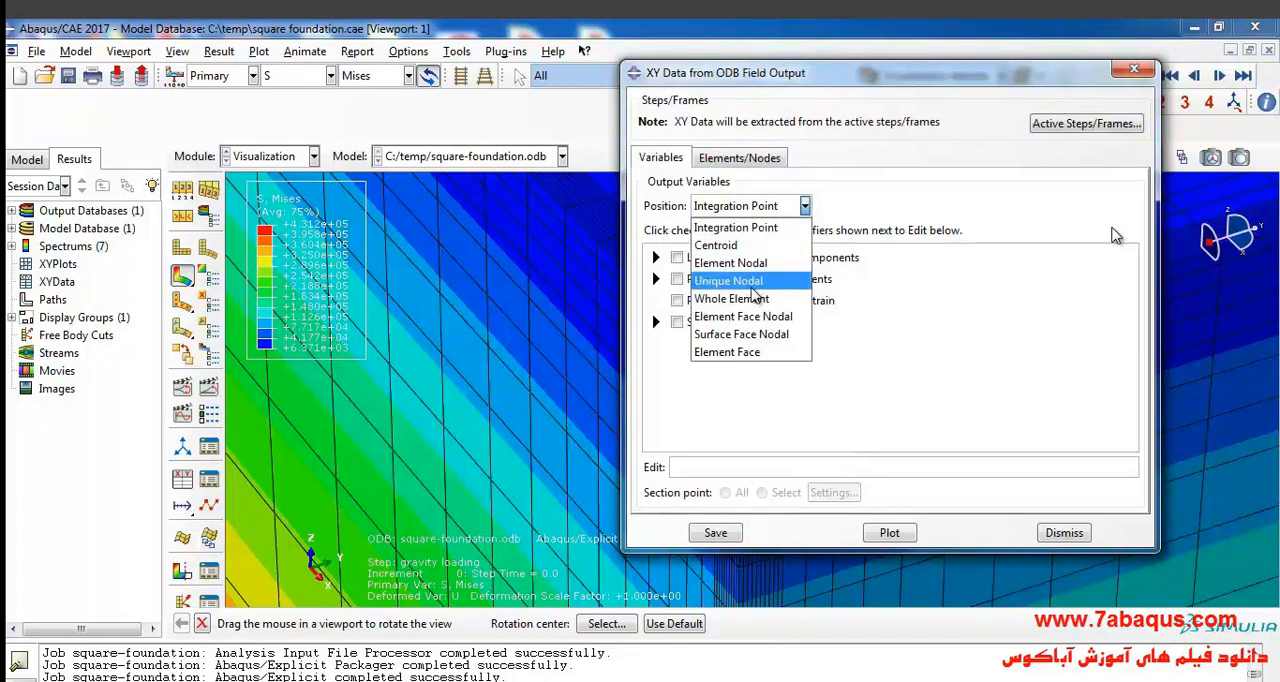
{"action": "left_click", "coordinate": [727, 280]}
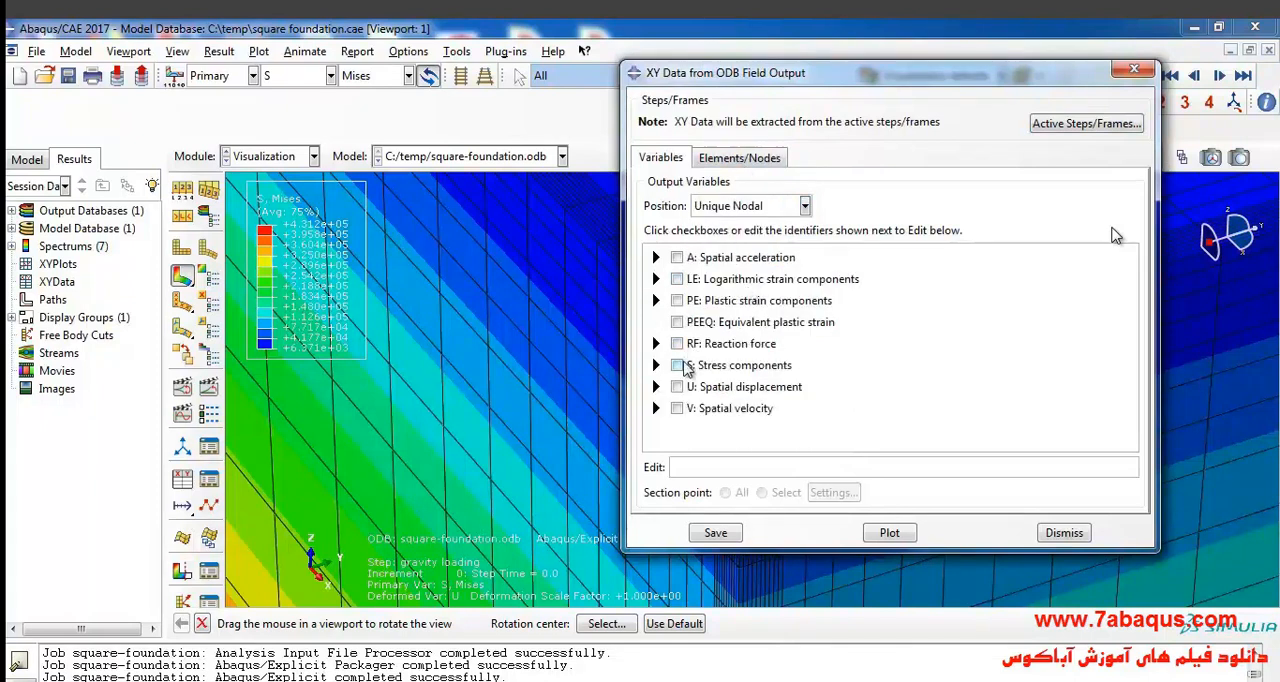
{"action": "left_click", "coordinate": [656, 365]}
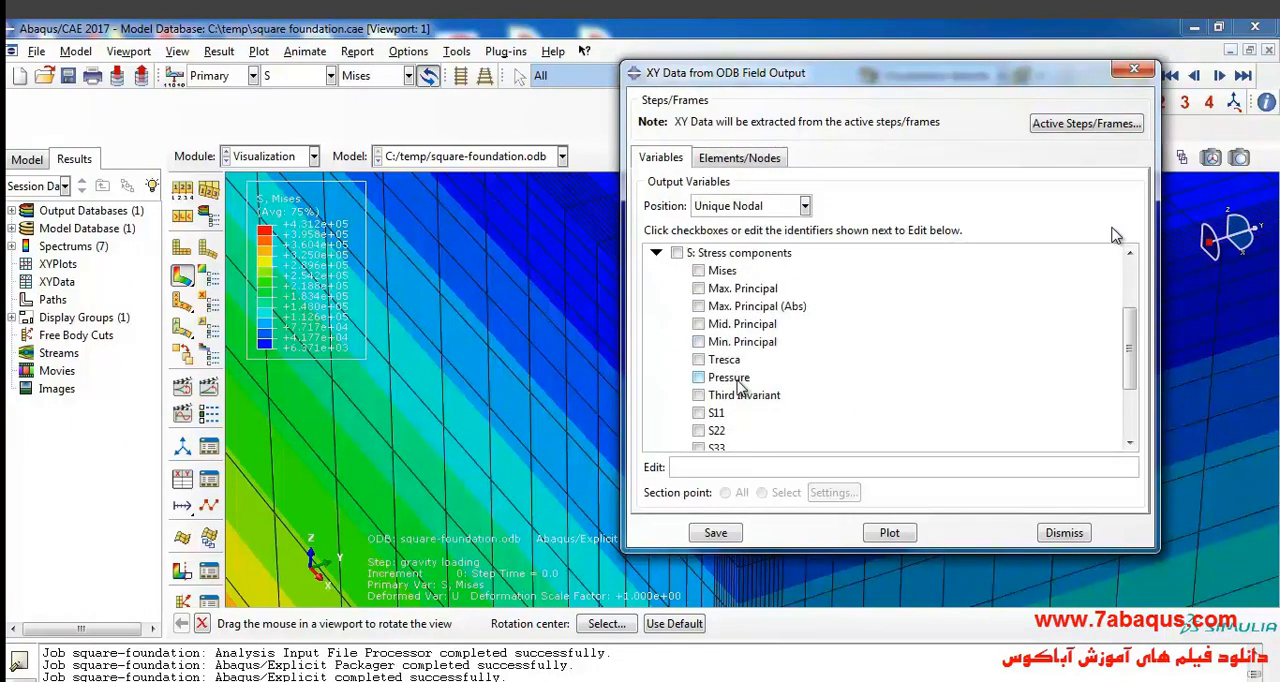
{"action": "left_click", "coordinate": [698, 361]}
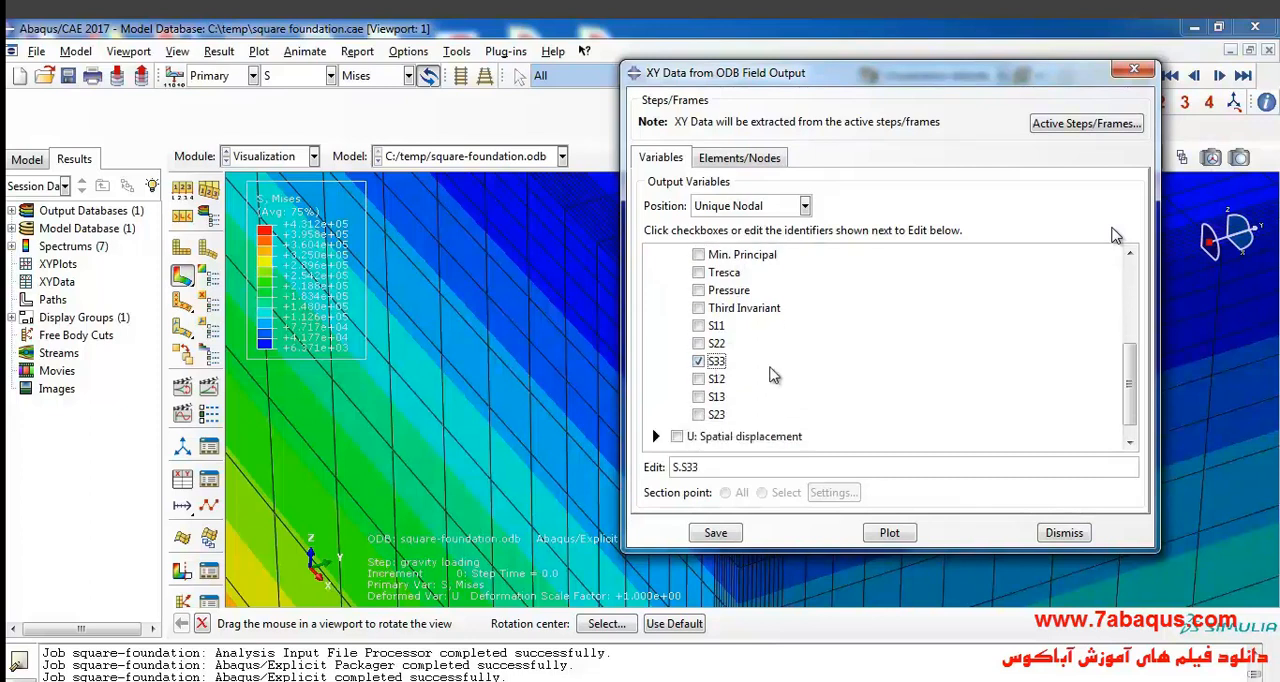
{"action": "left_click", "coordinate": [656, 436]}
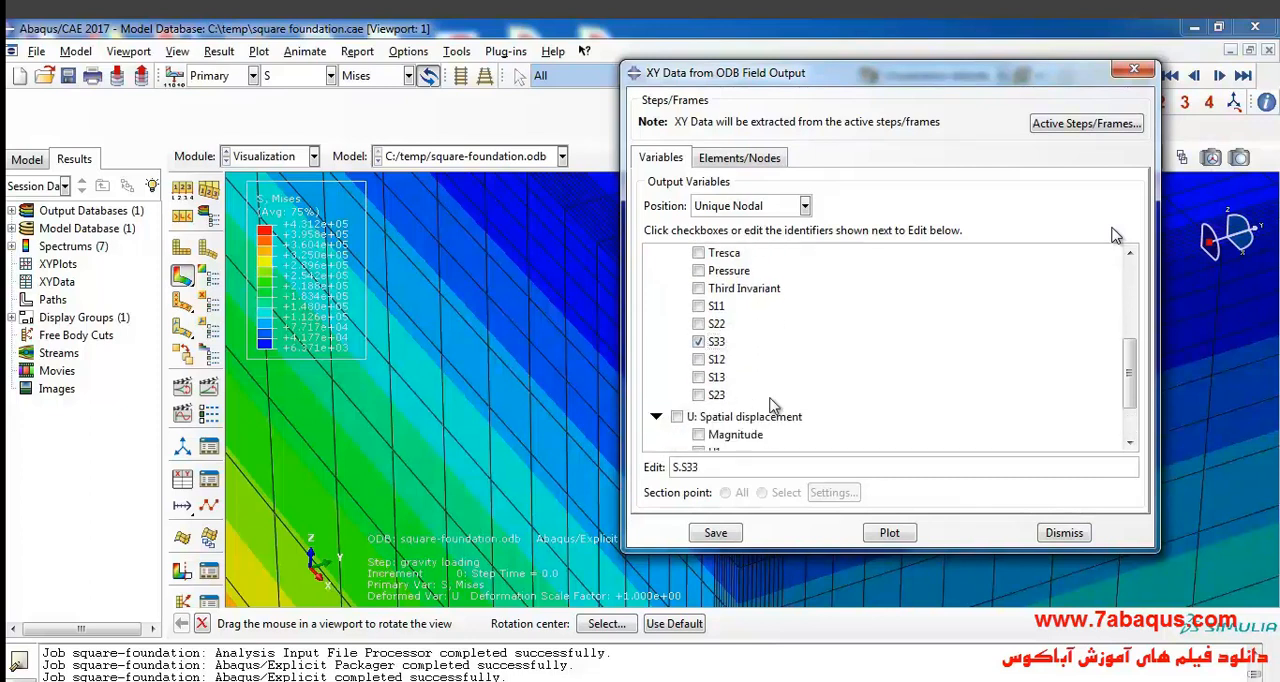
{"action": "left_click", "coordinate": [698, 416]}
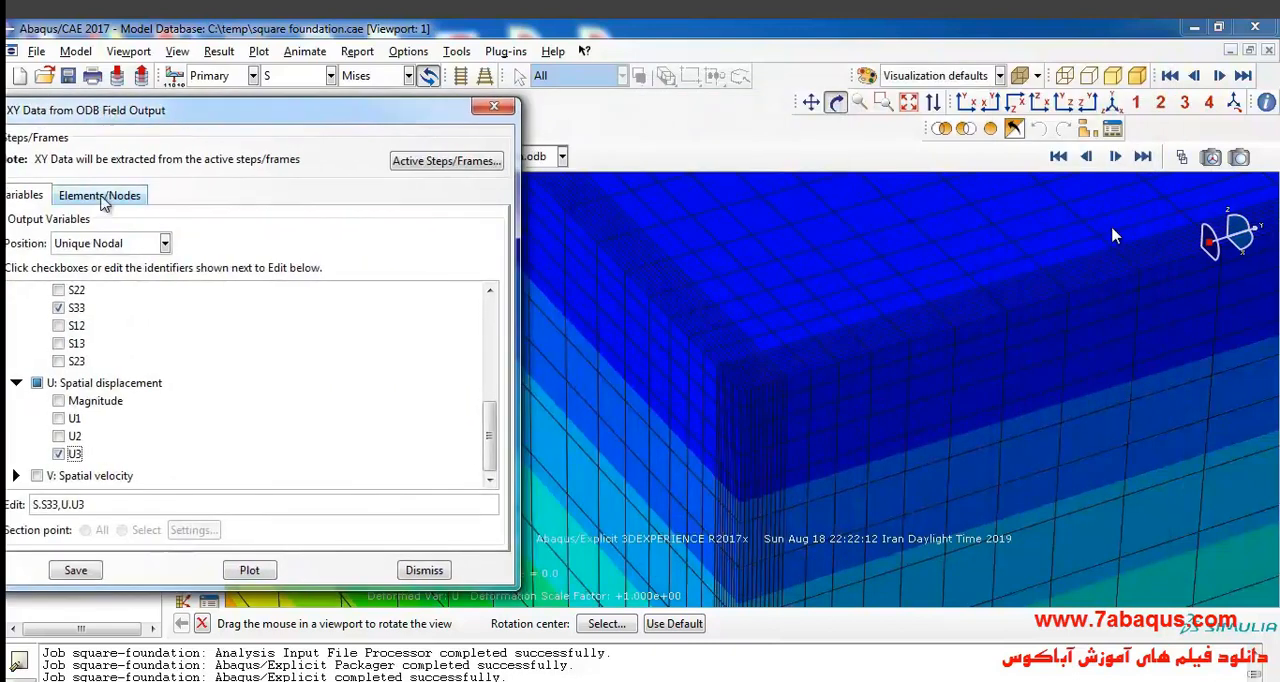
{"action": "left_click", "coordinate": [99, 194]}
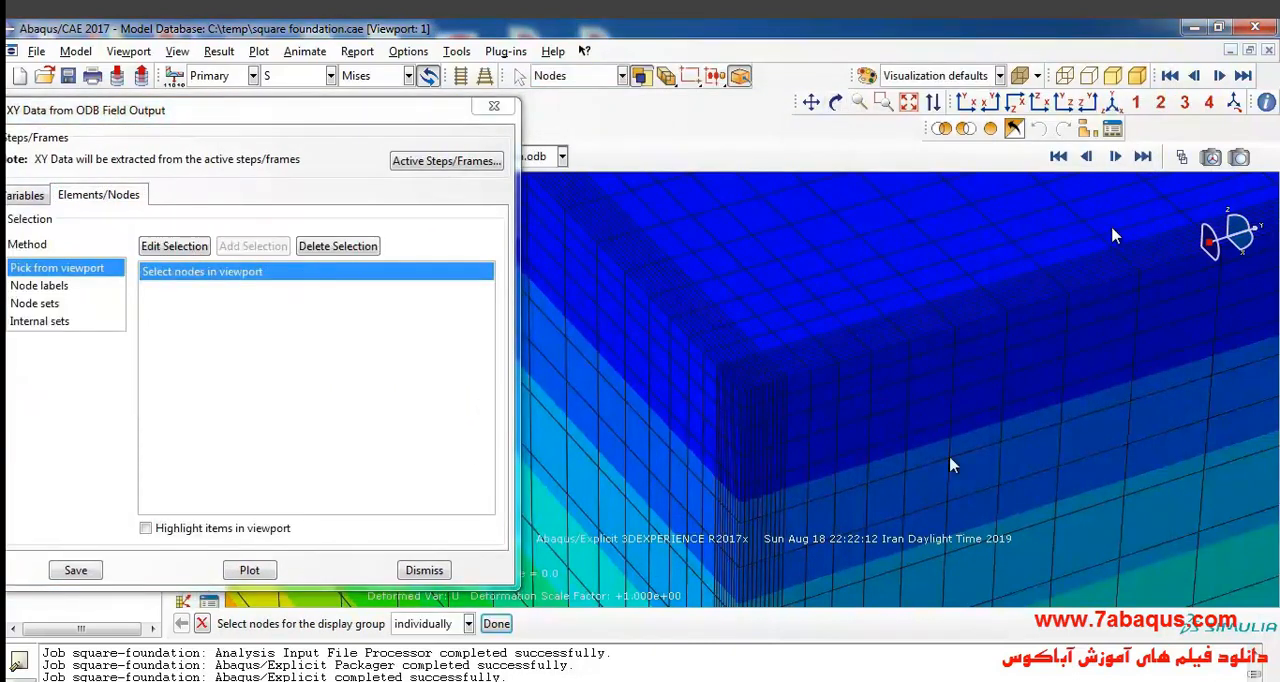
{"action": "left_click", "coordinate": [249, 570]}
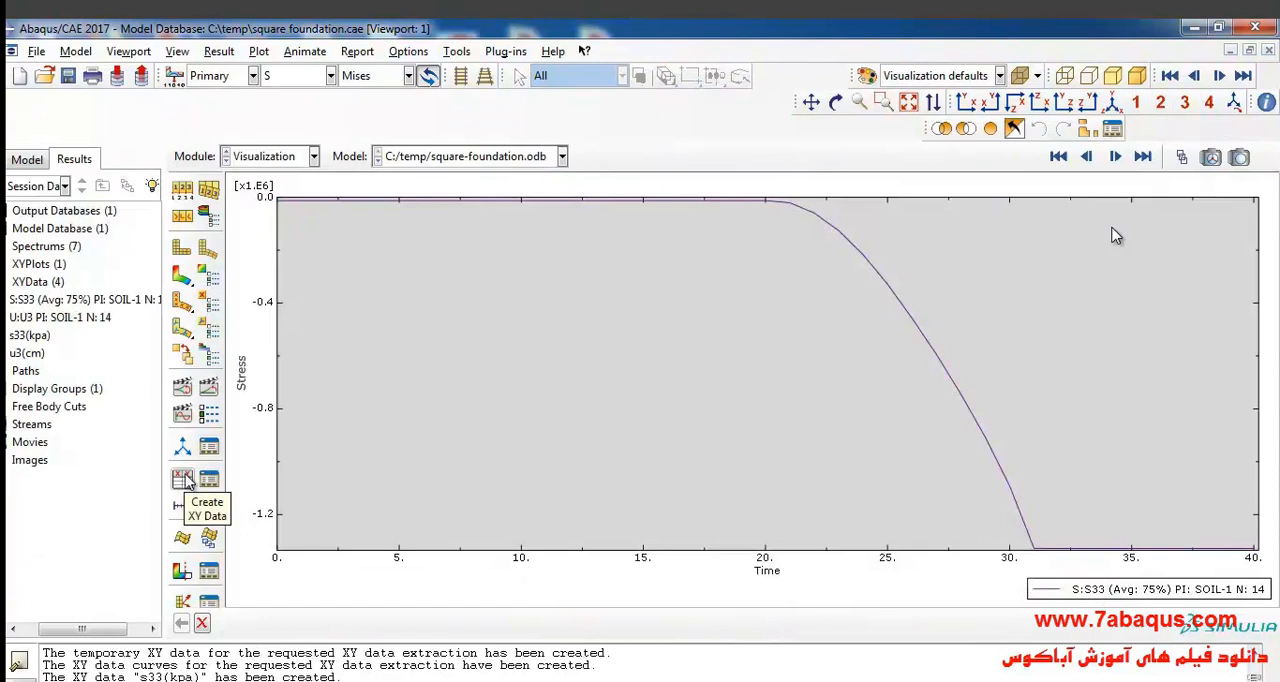
Step: Combine negated s33(kpa) with u3(cm), plot it, and save it as XYData-1
{"action": "left_click", "coordinate": [183, 479]}
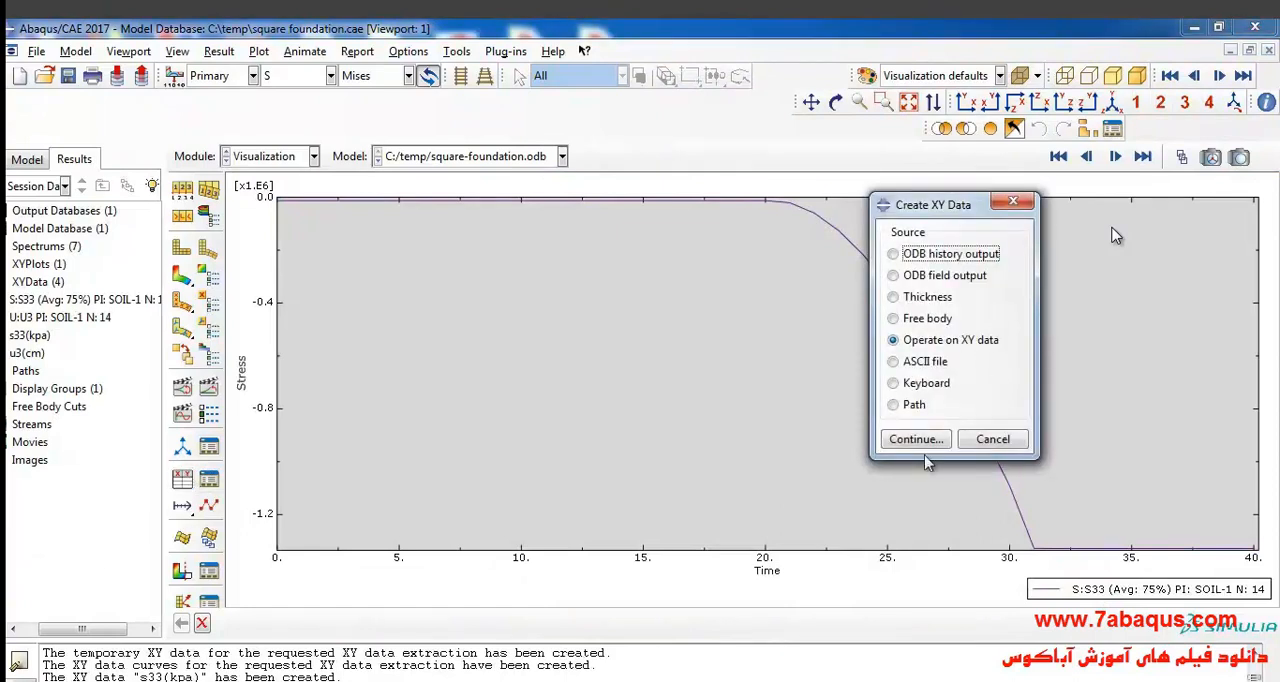
{"action": "left_click", "coordinate": [914, 439]}
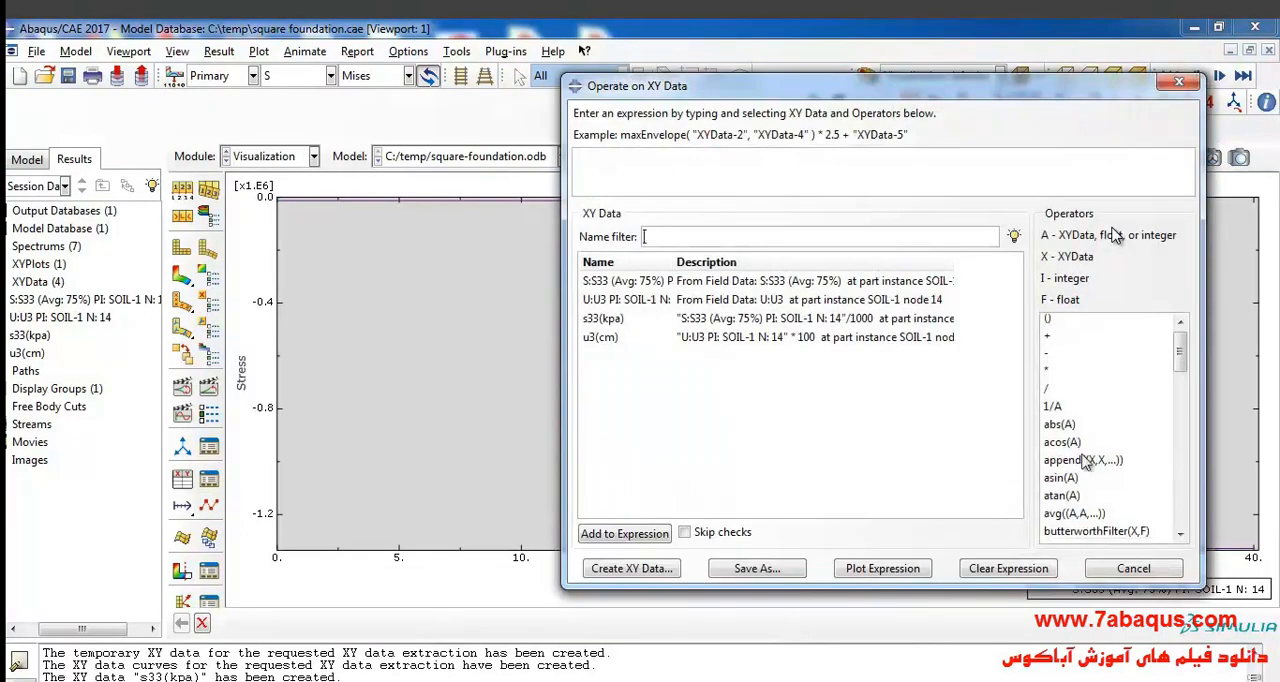
{"action": "double_click", "coordinate": [1077, 483]}
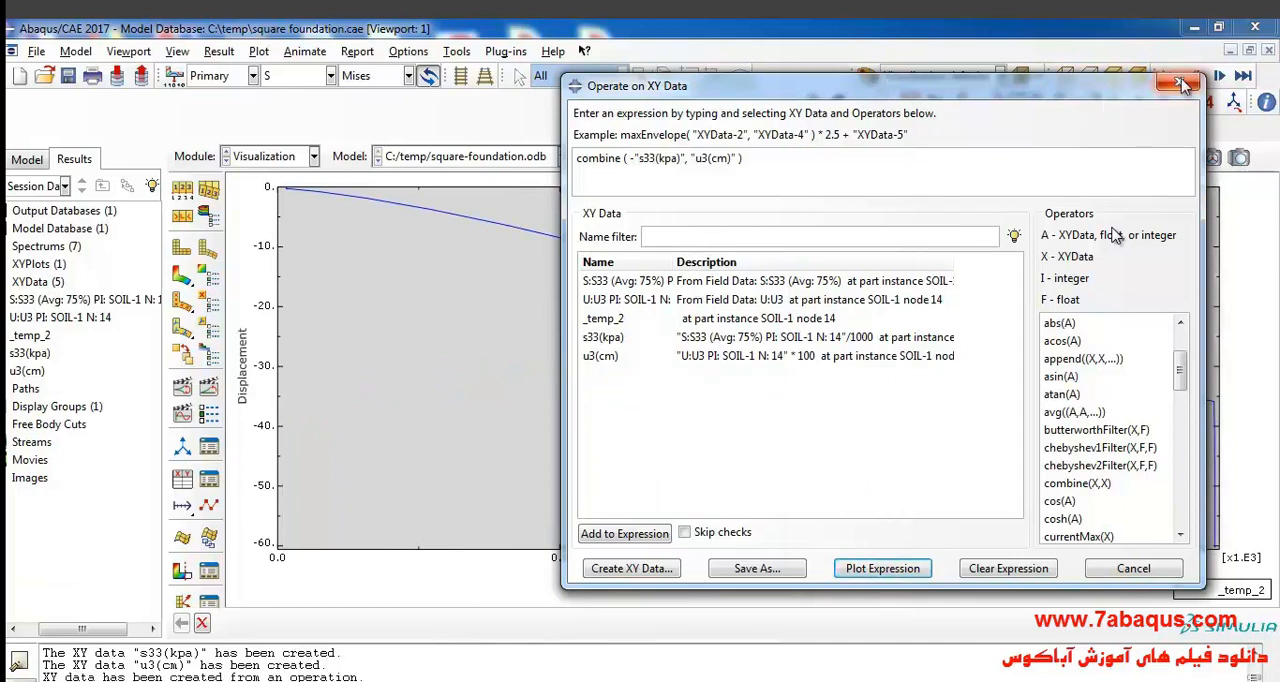
{"action": "left_click", "coordinate": [756, 568]}
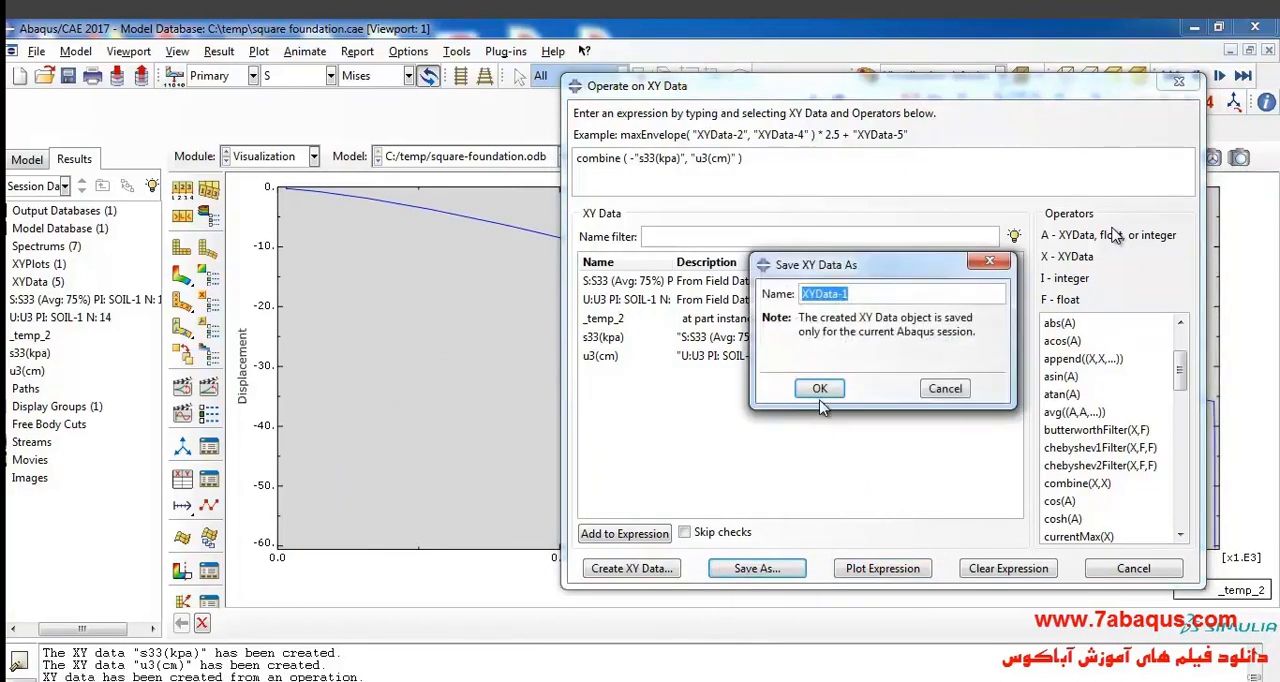
{"action": "left_click", "coordinate": [819, 388]}
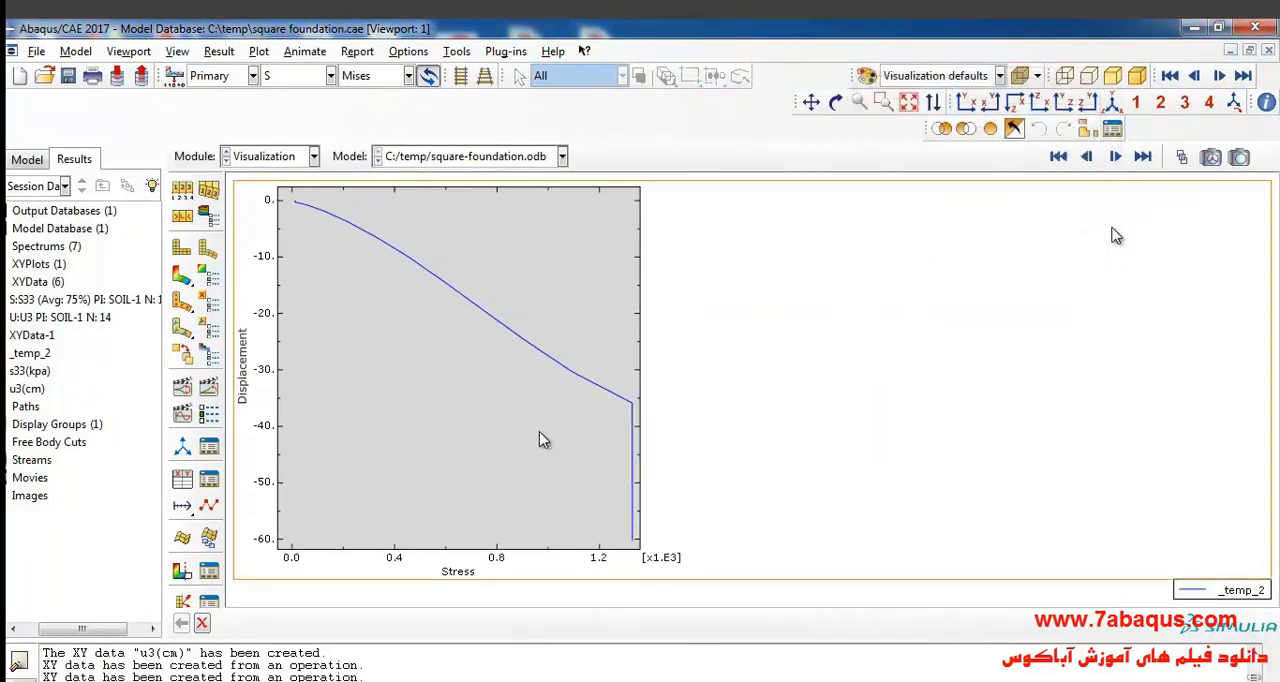
Step: Open XYData-1's value table and select the final stress value 1328.45
{"action": "double_click", "coordinate": [31, 335]}
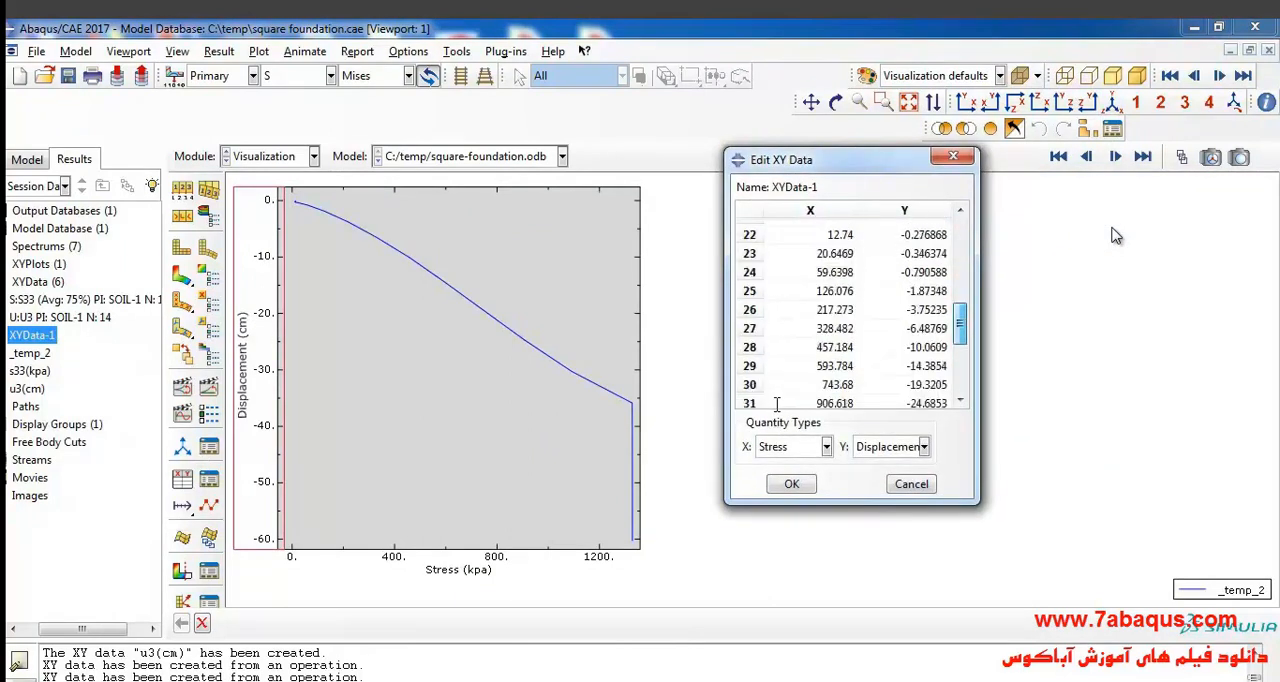
{"action": "scroll", "scroll_direction": "down", "scroll_amount": 3}
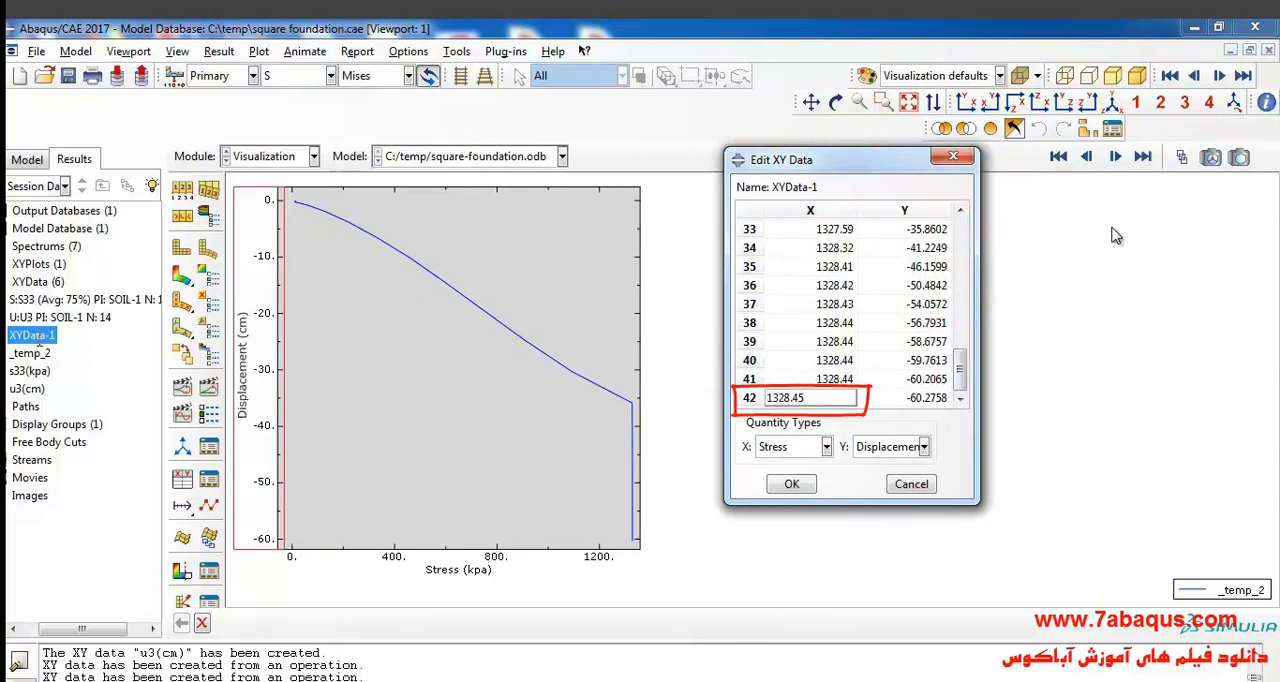
{"action": "triple_click", "coordinate": [810, 397]}
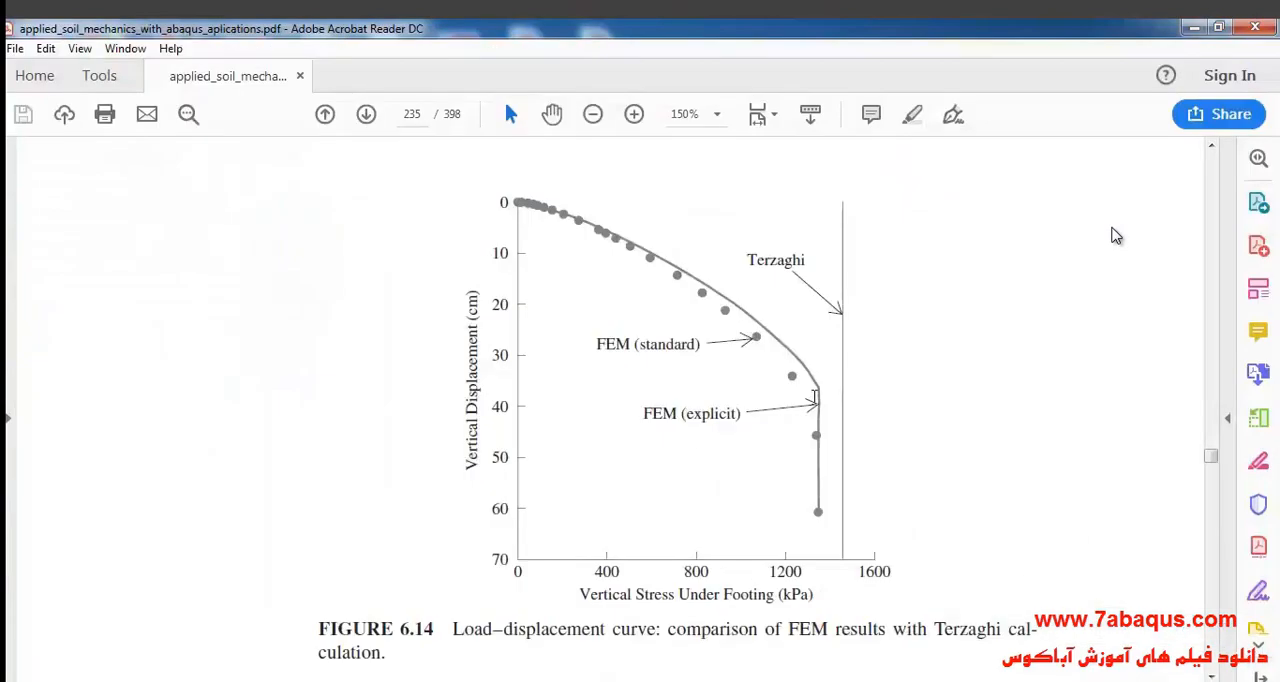
Step: View the textbook page at 100% zoom, scrolling through the Figure 6.14 discussion
{"action": "left_click", "coordinate": [716, 113]}
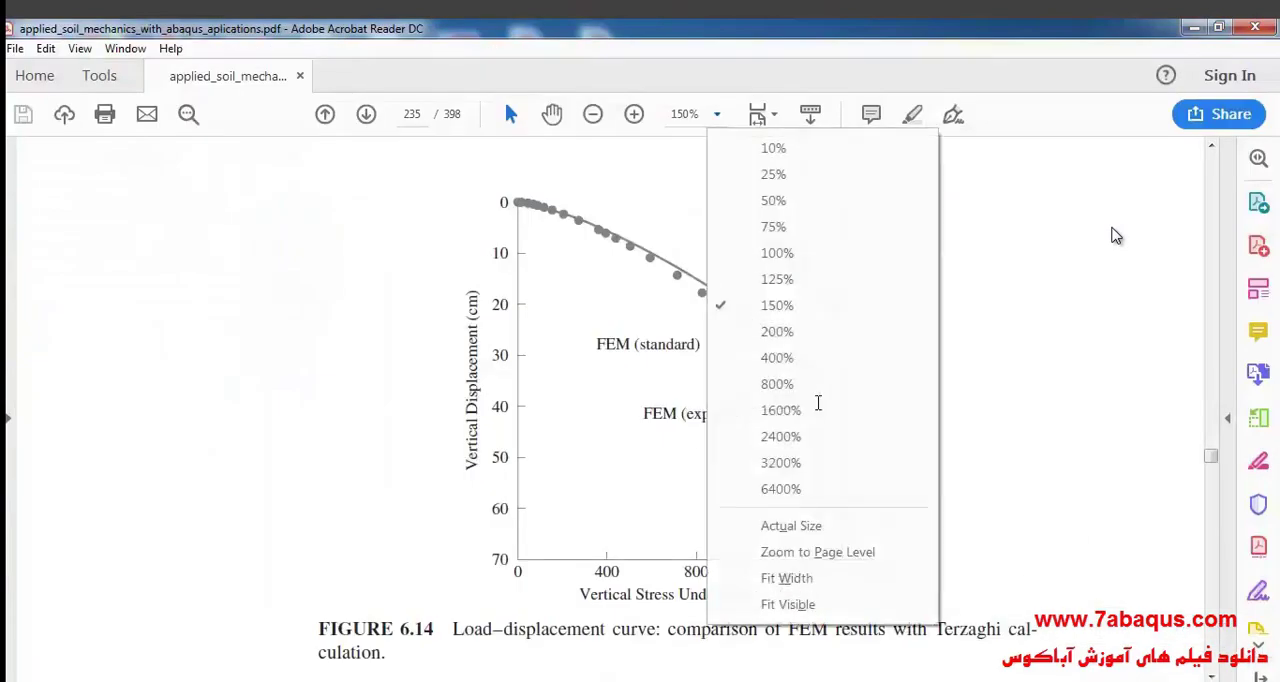
{"action": "left_click", "coordinate": [777, 253]}
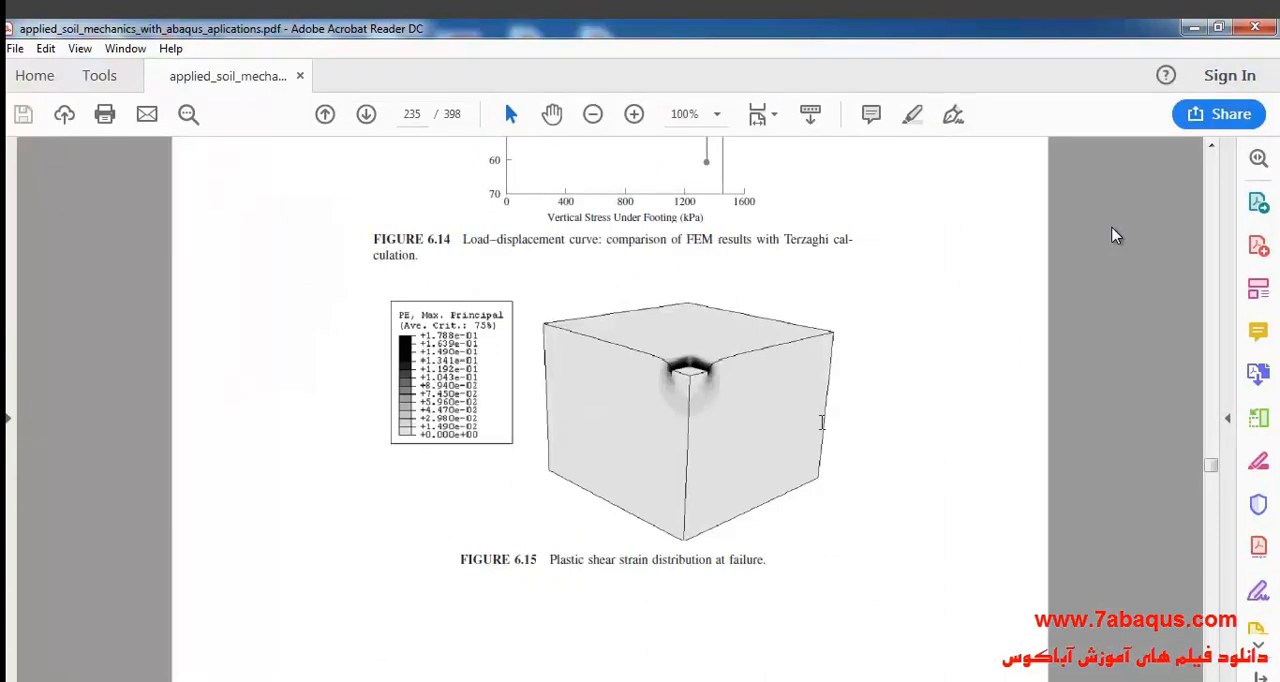
{"action": "scroll", "scroll_direction": "down", "scroll_amount": 3}
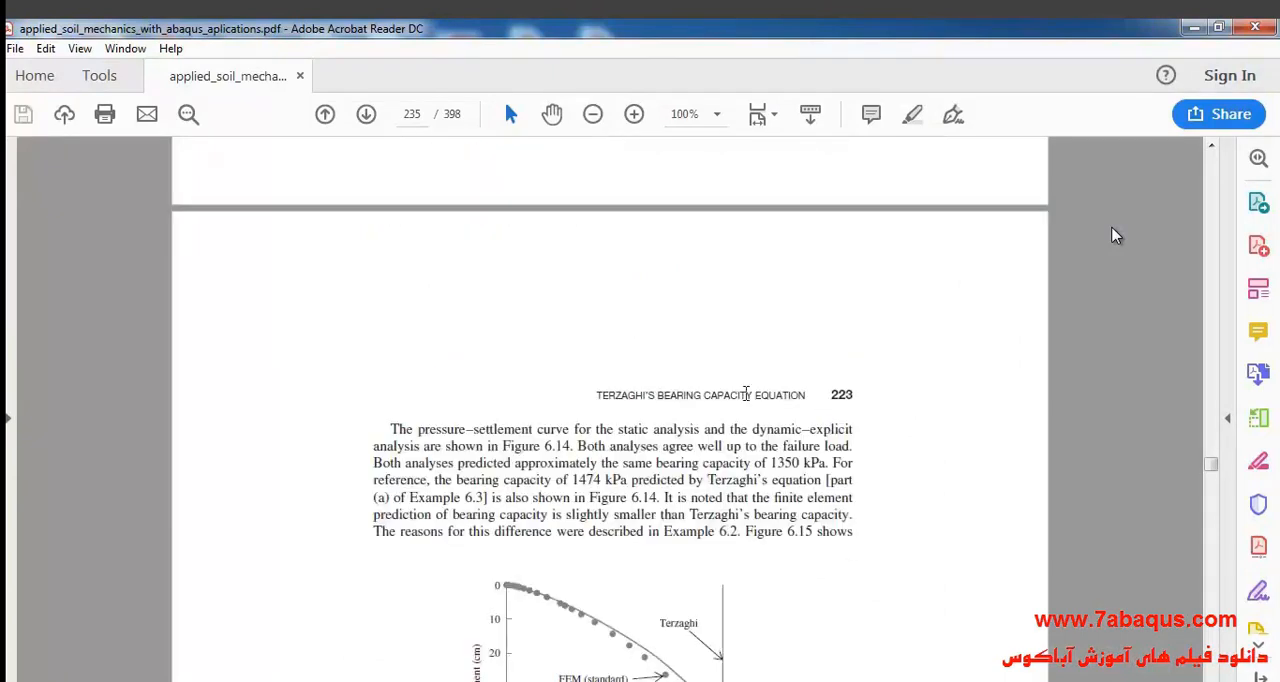
{"action": "scroll", "scroll_direction": "down", "scroll_amount": 3}
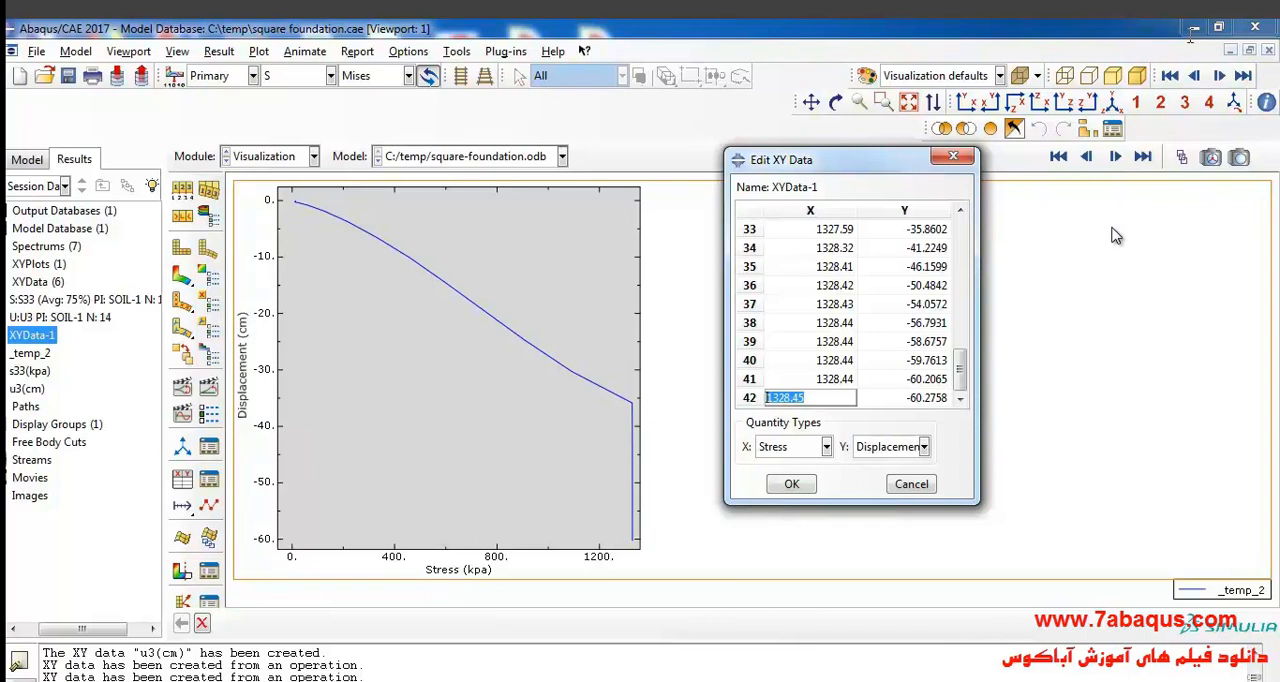
{"action": "mouse_move", "coordinate": [578, 467]}
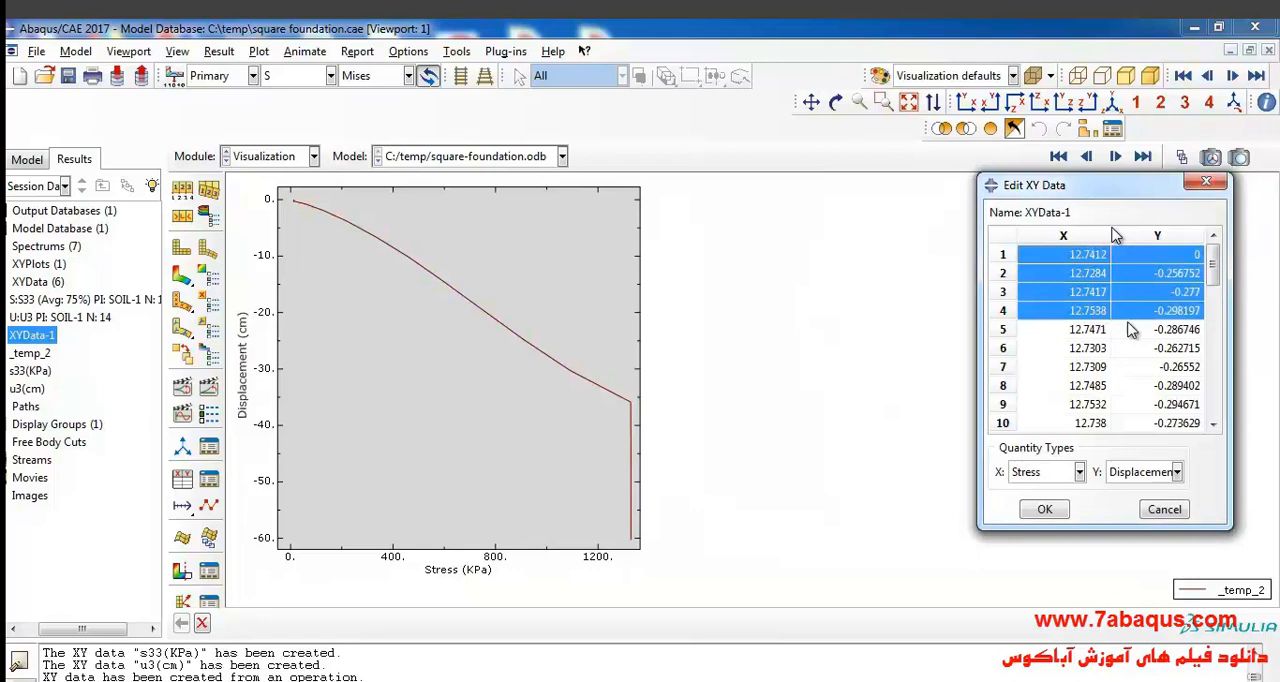
Step: Scroll through XYData-1's 42 stress–displacement rows in the value table
{"action": "scroll", "scroll_direction": "down", "scroll_amount": 3}
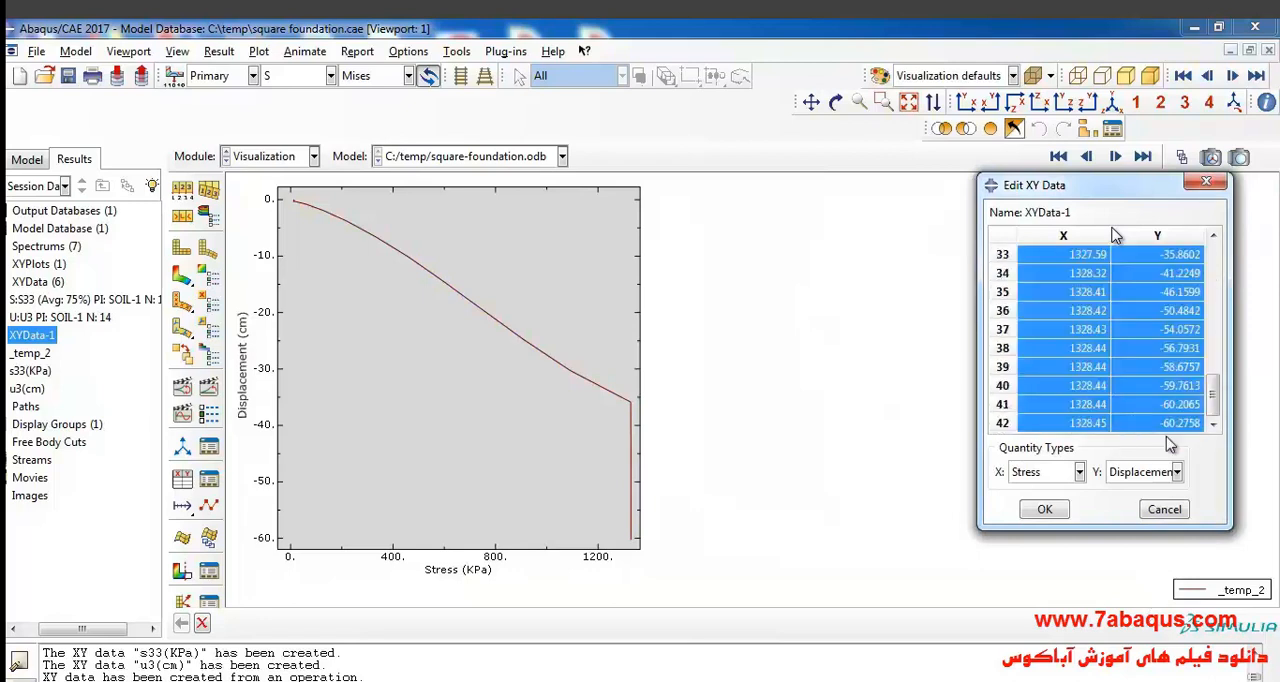
{"action": "scroll", "scroll_direction": "up", "scroll_amount": 3}
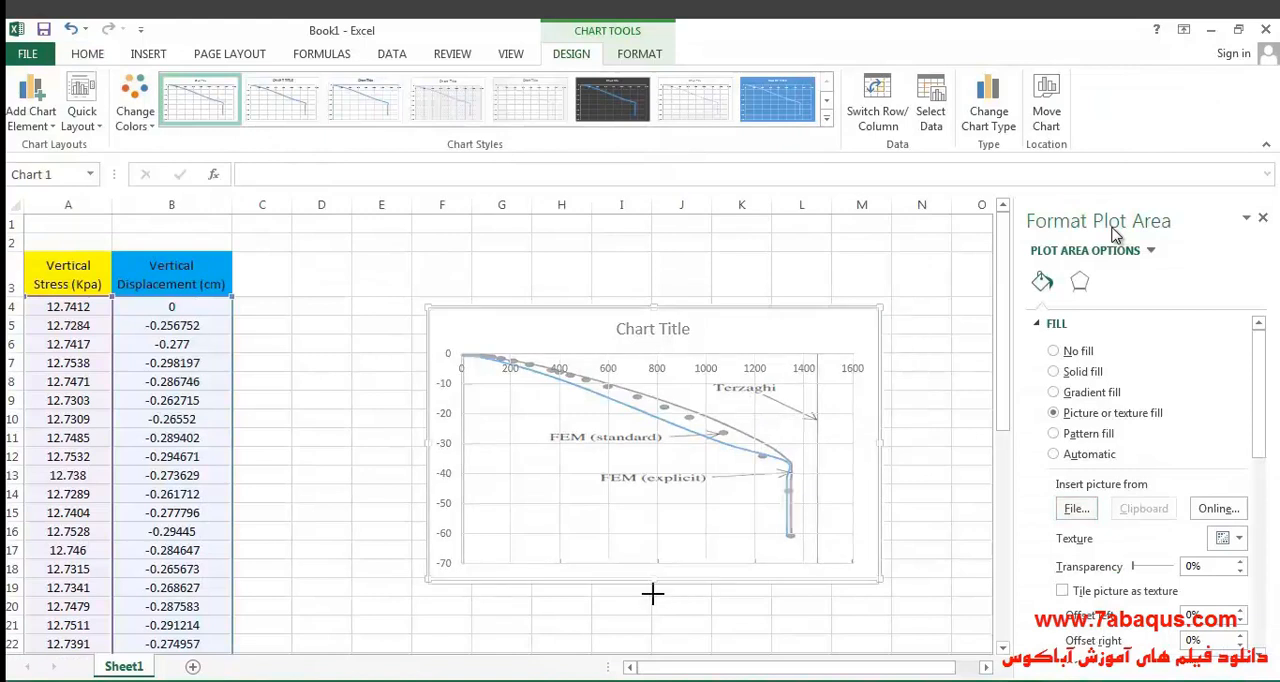
Step: Click in the Excel sheet where the chart overlays the Abaqus curve on Figure 6.14
{"action": "left_click", "coordinate": [835, 435]}
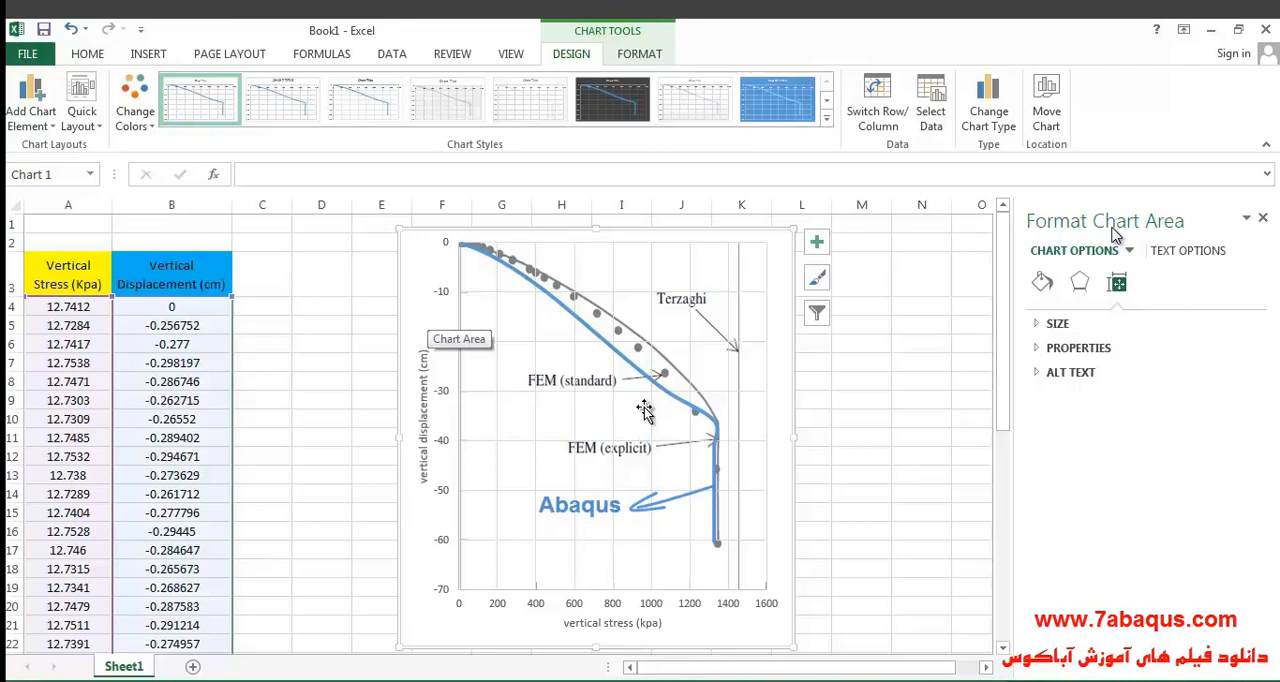
{"action": "mouse_move", "coordinate": [548, 425]}
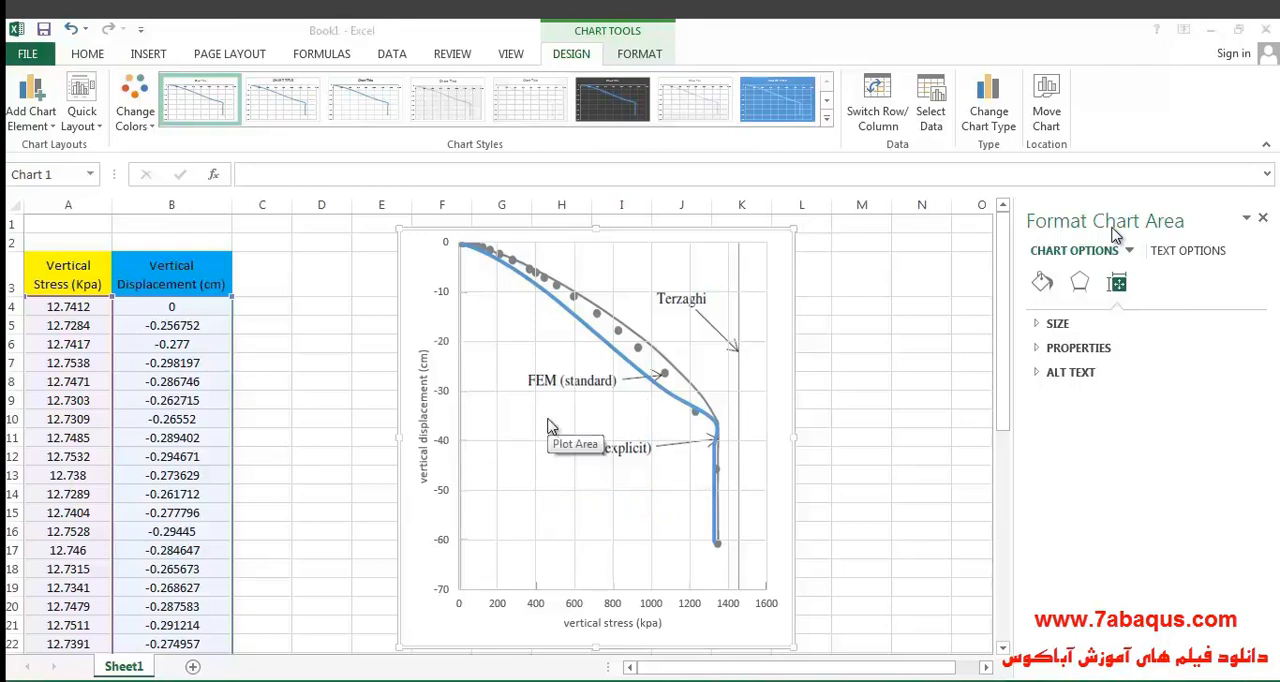
{"action": "mouse_move", "coordinate": [430, 320]}
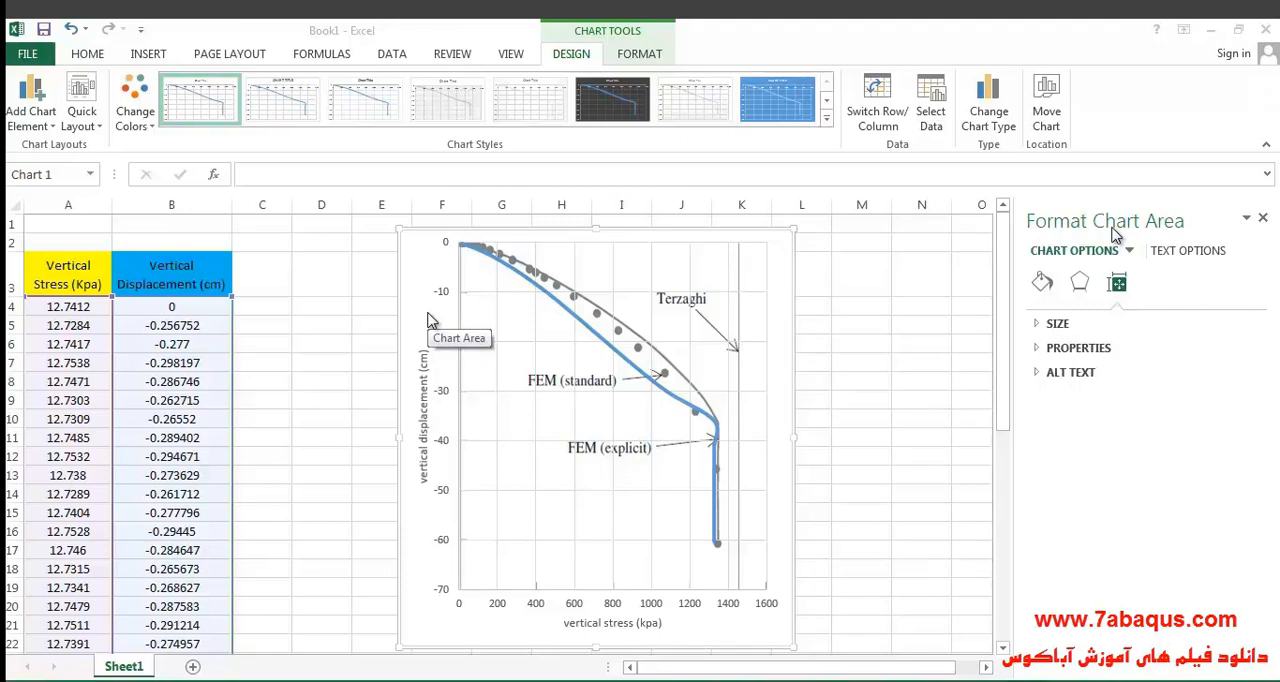
{"action": "mouse_move", "coordinate": [588, 388]}
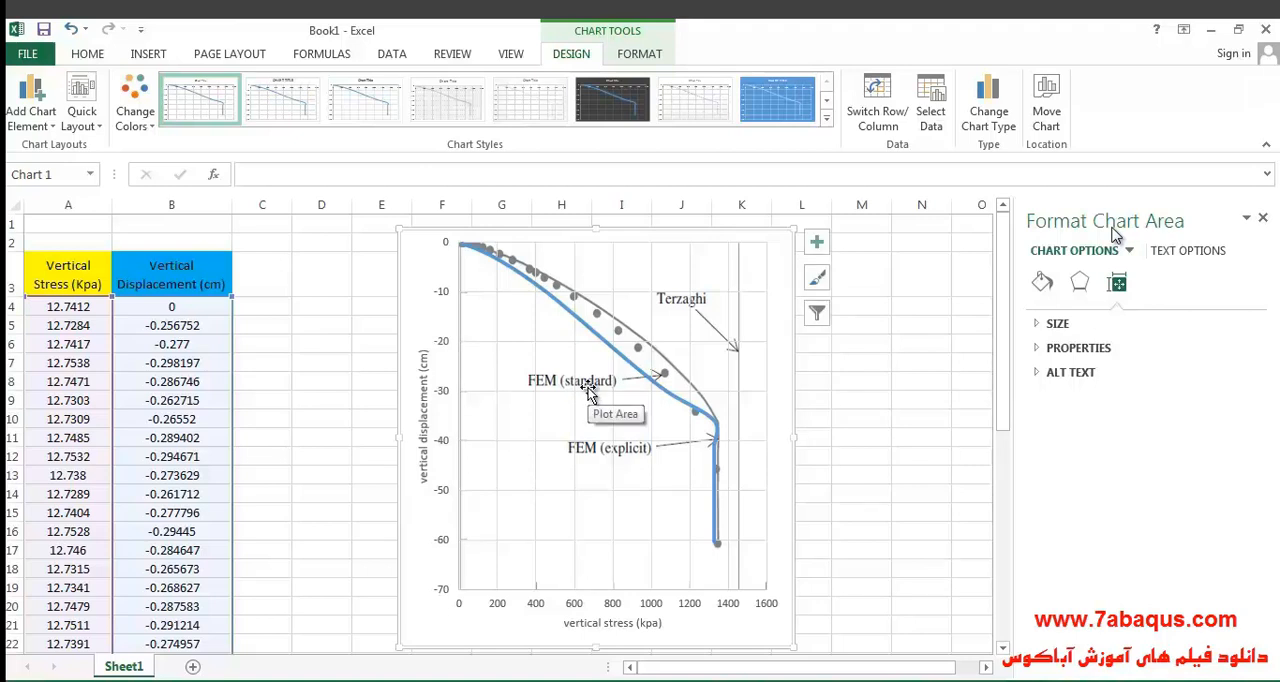